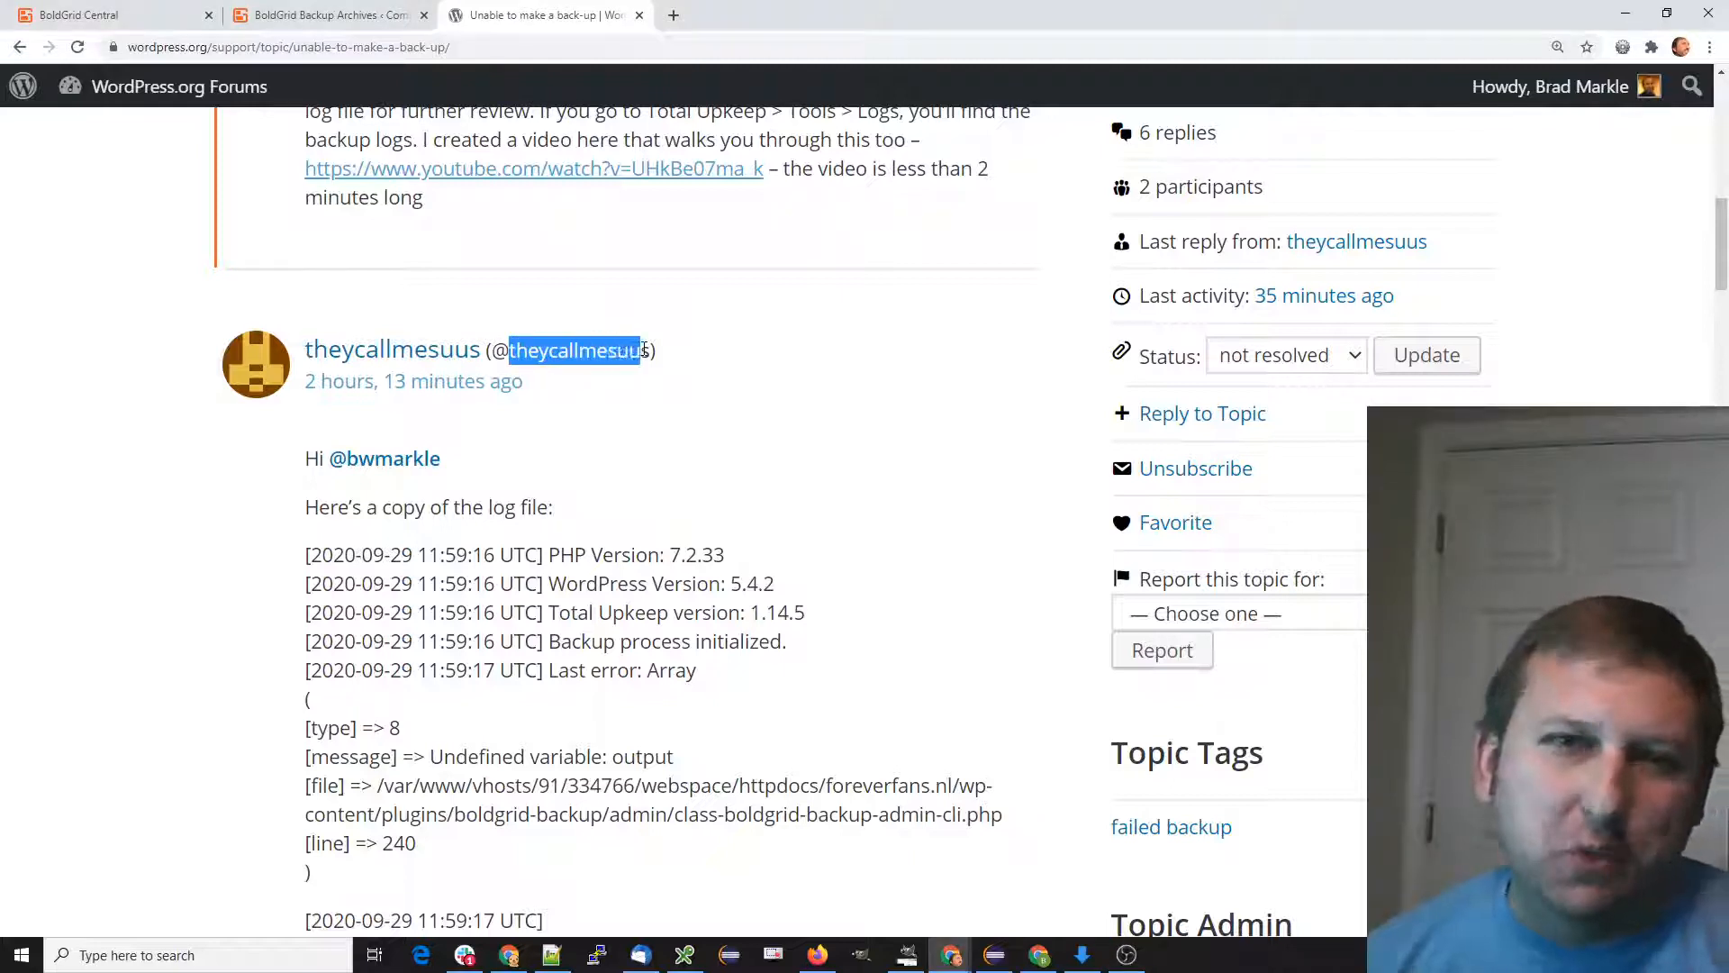
Review the earlier backup log, highlighting the database dump entry and its final two lines
click(205, 495)
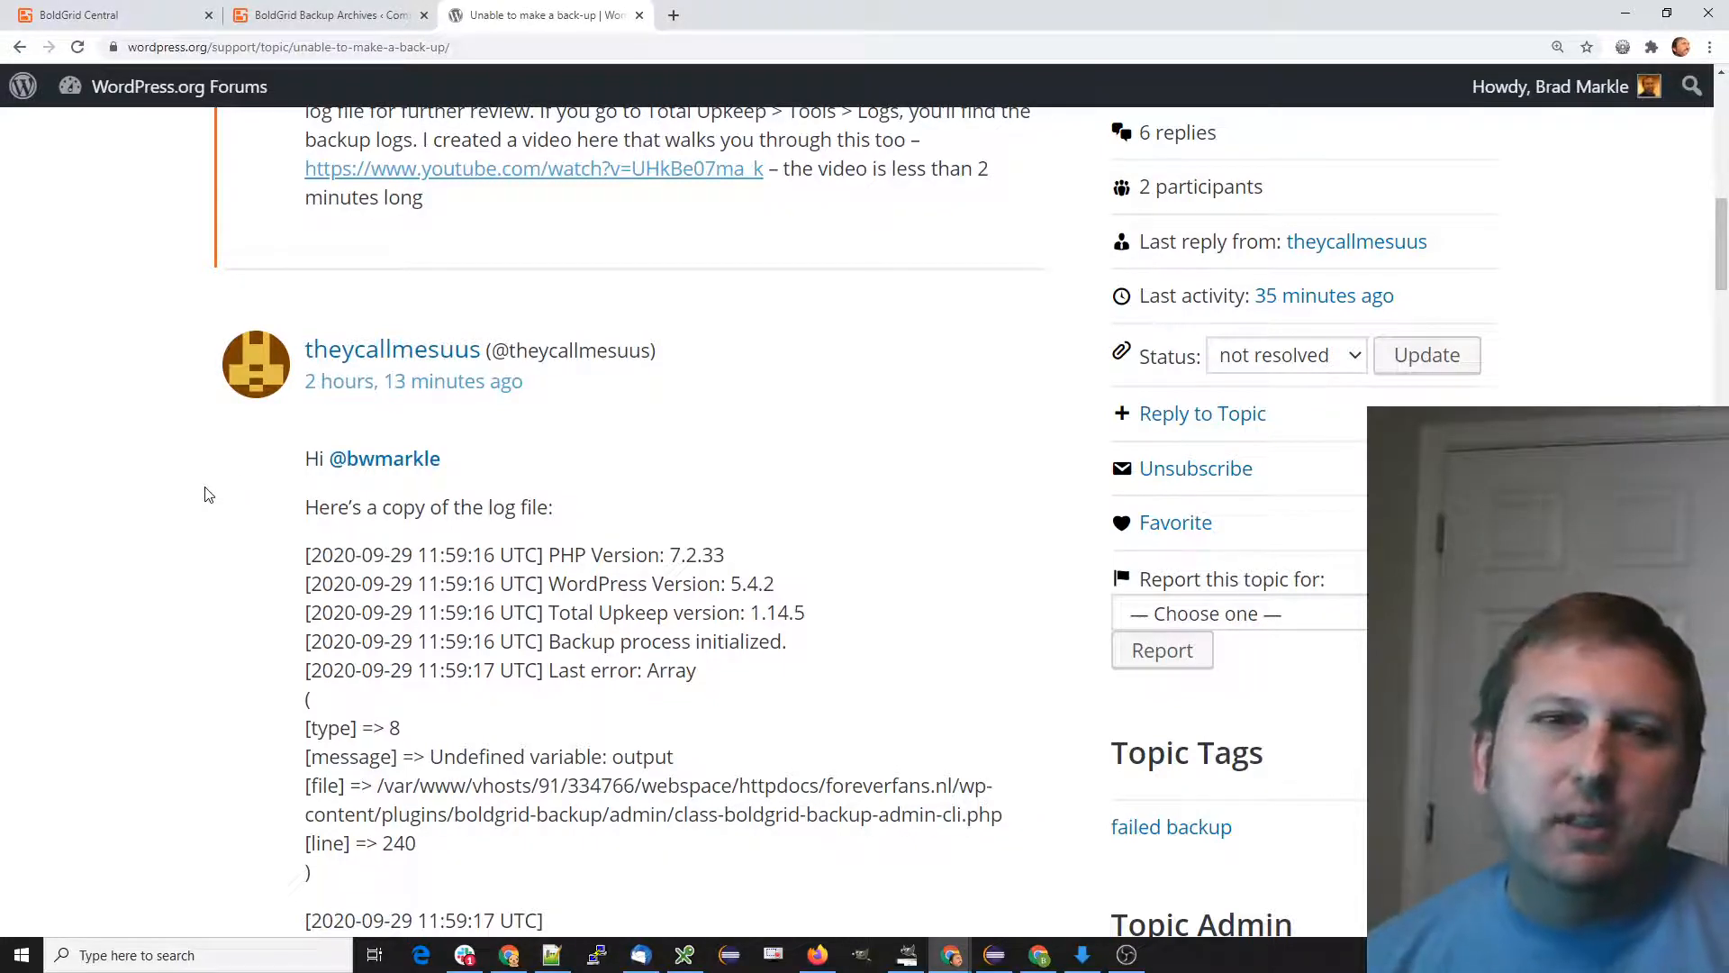
scroll(down, 3)
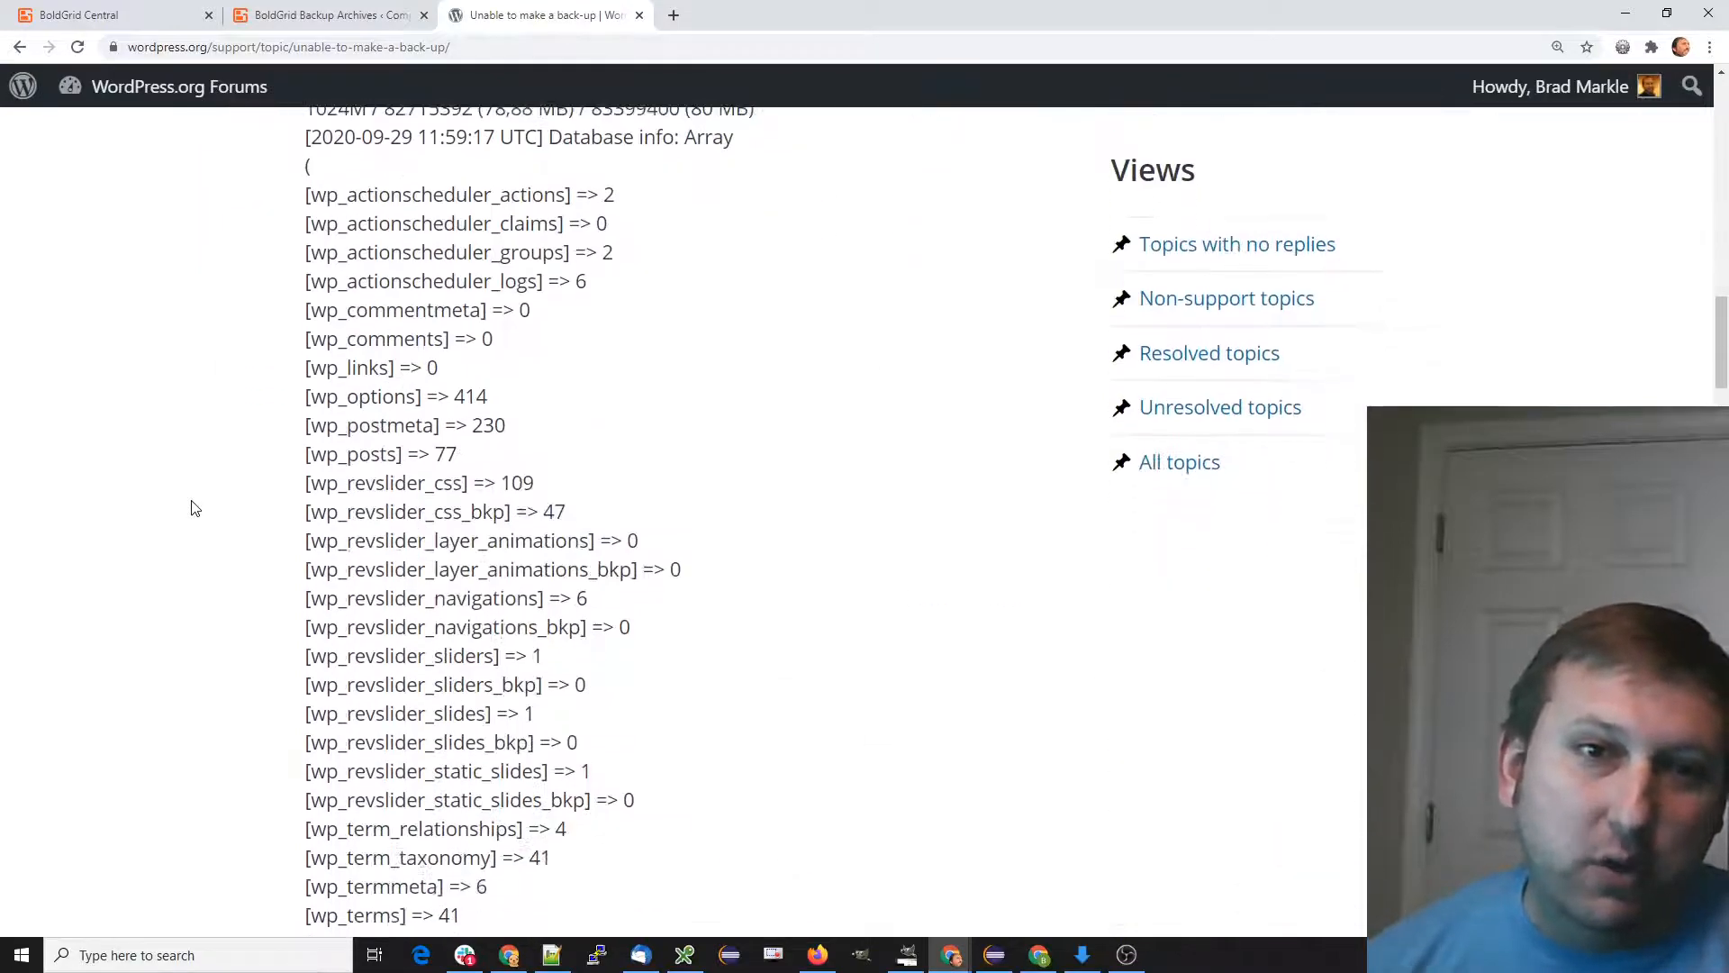
scroll(down, 3)
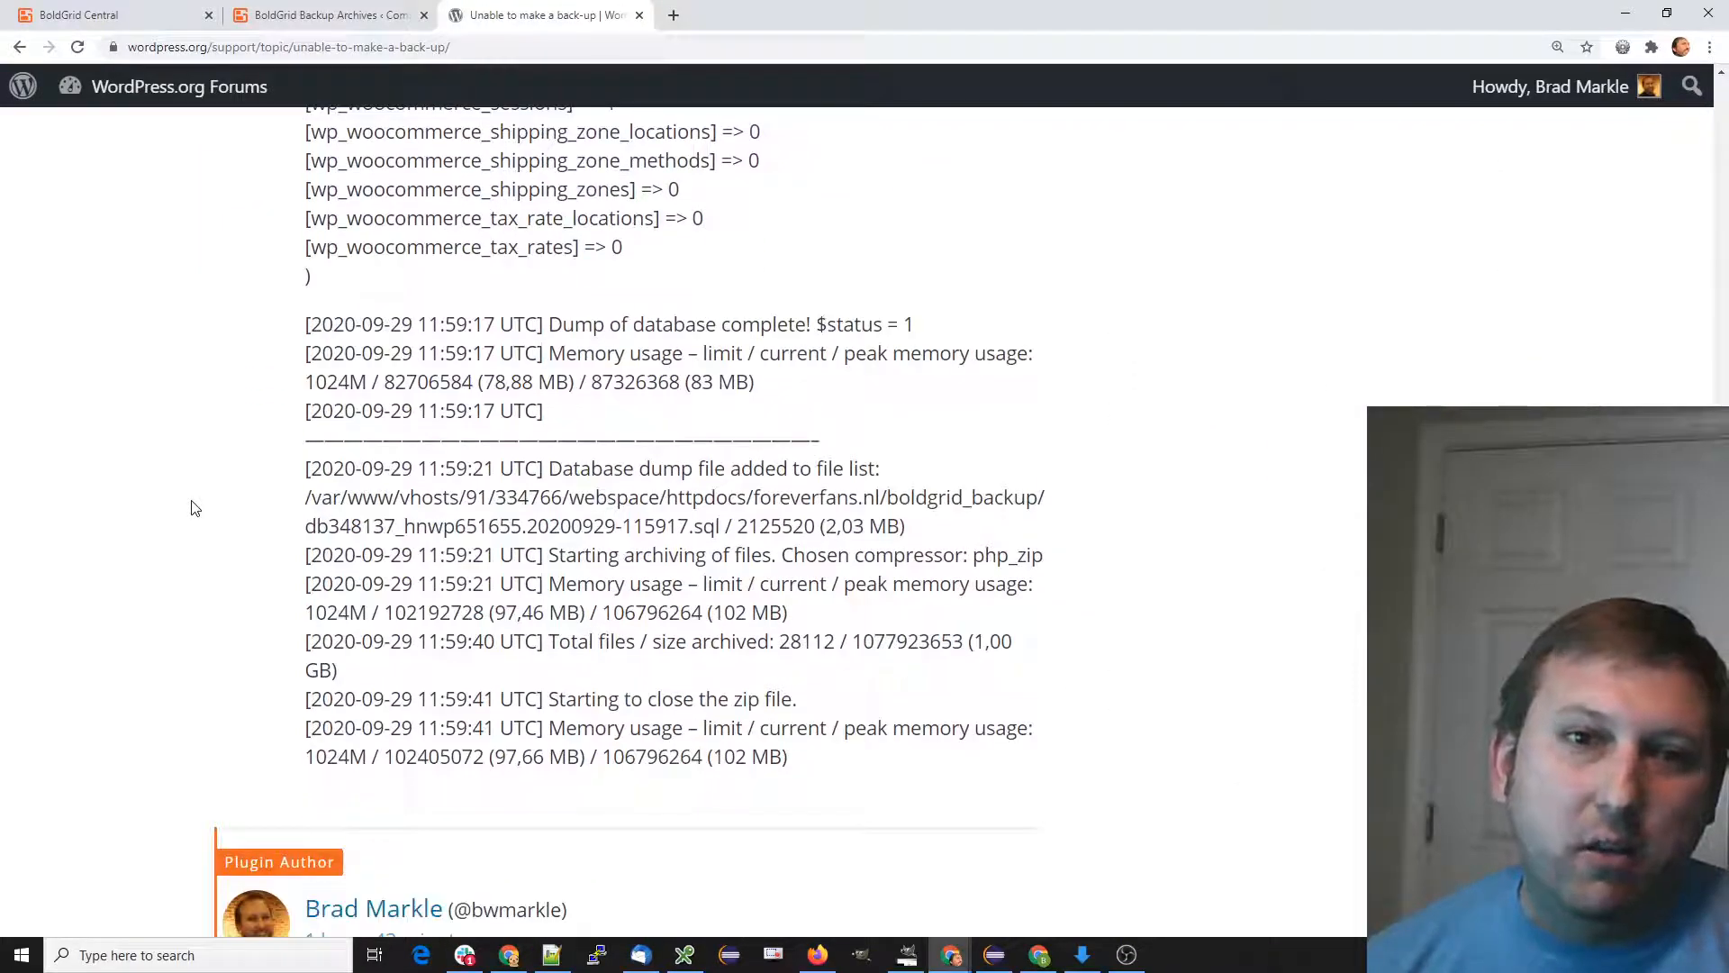
drag(529, 468, 848, 497)
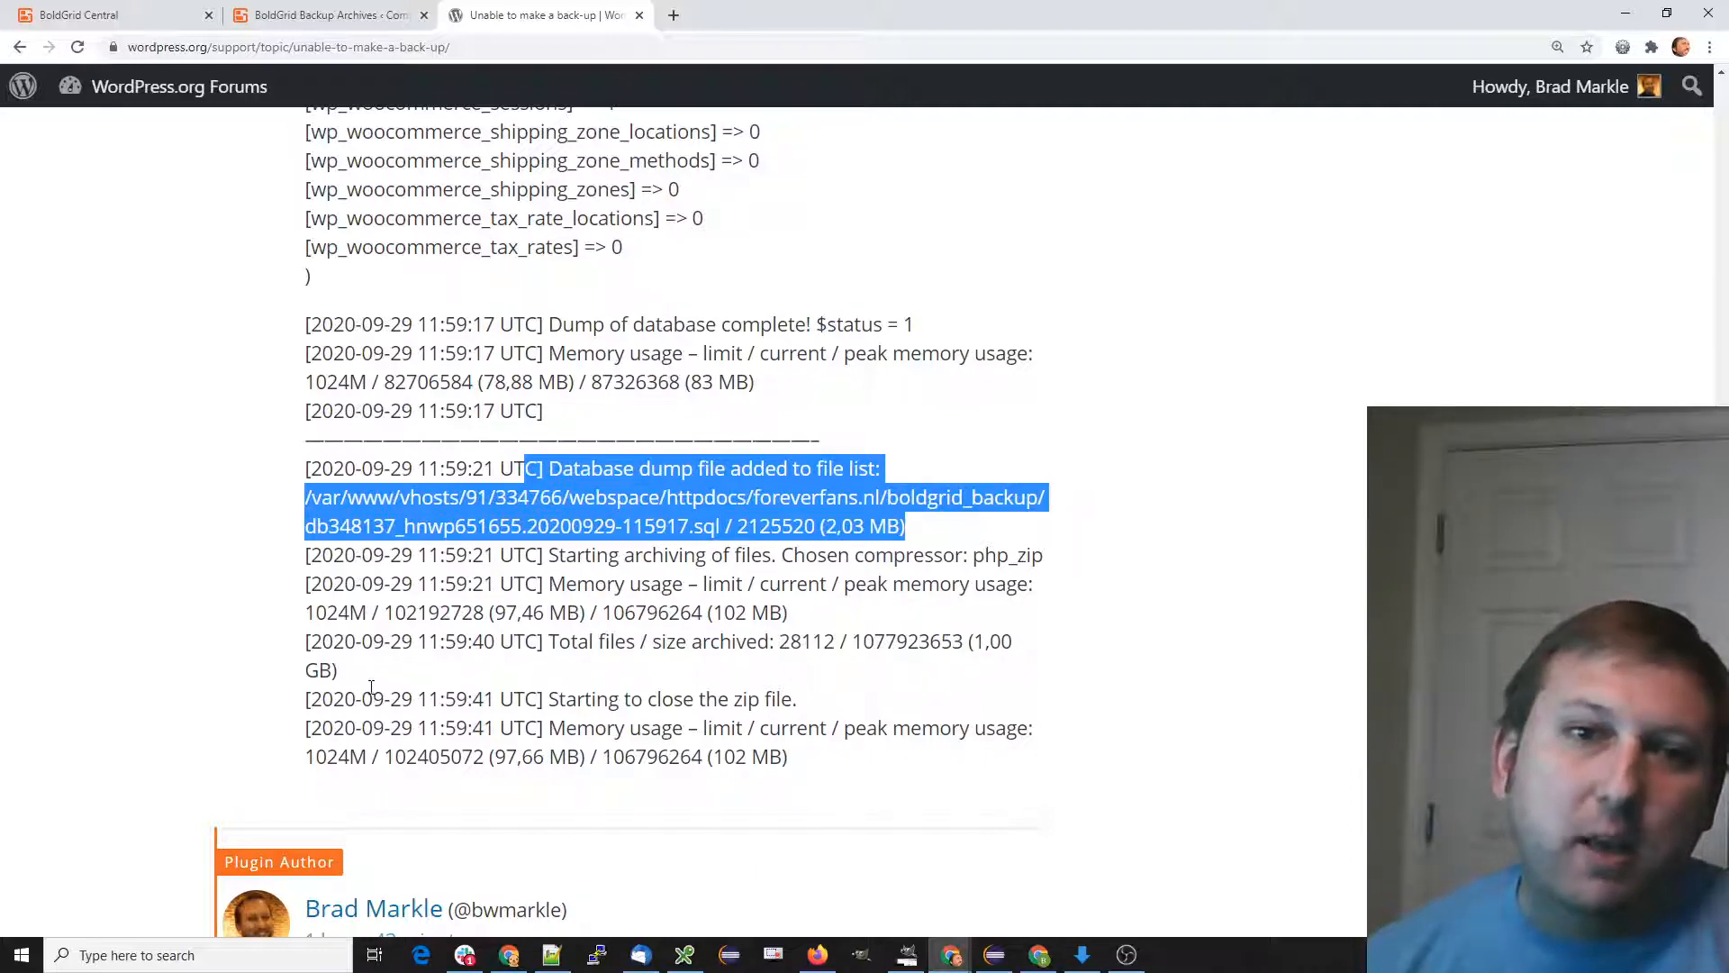
drag(308, 699, 794, 757)
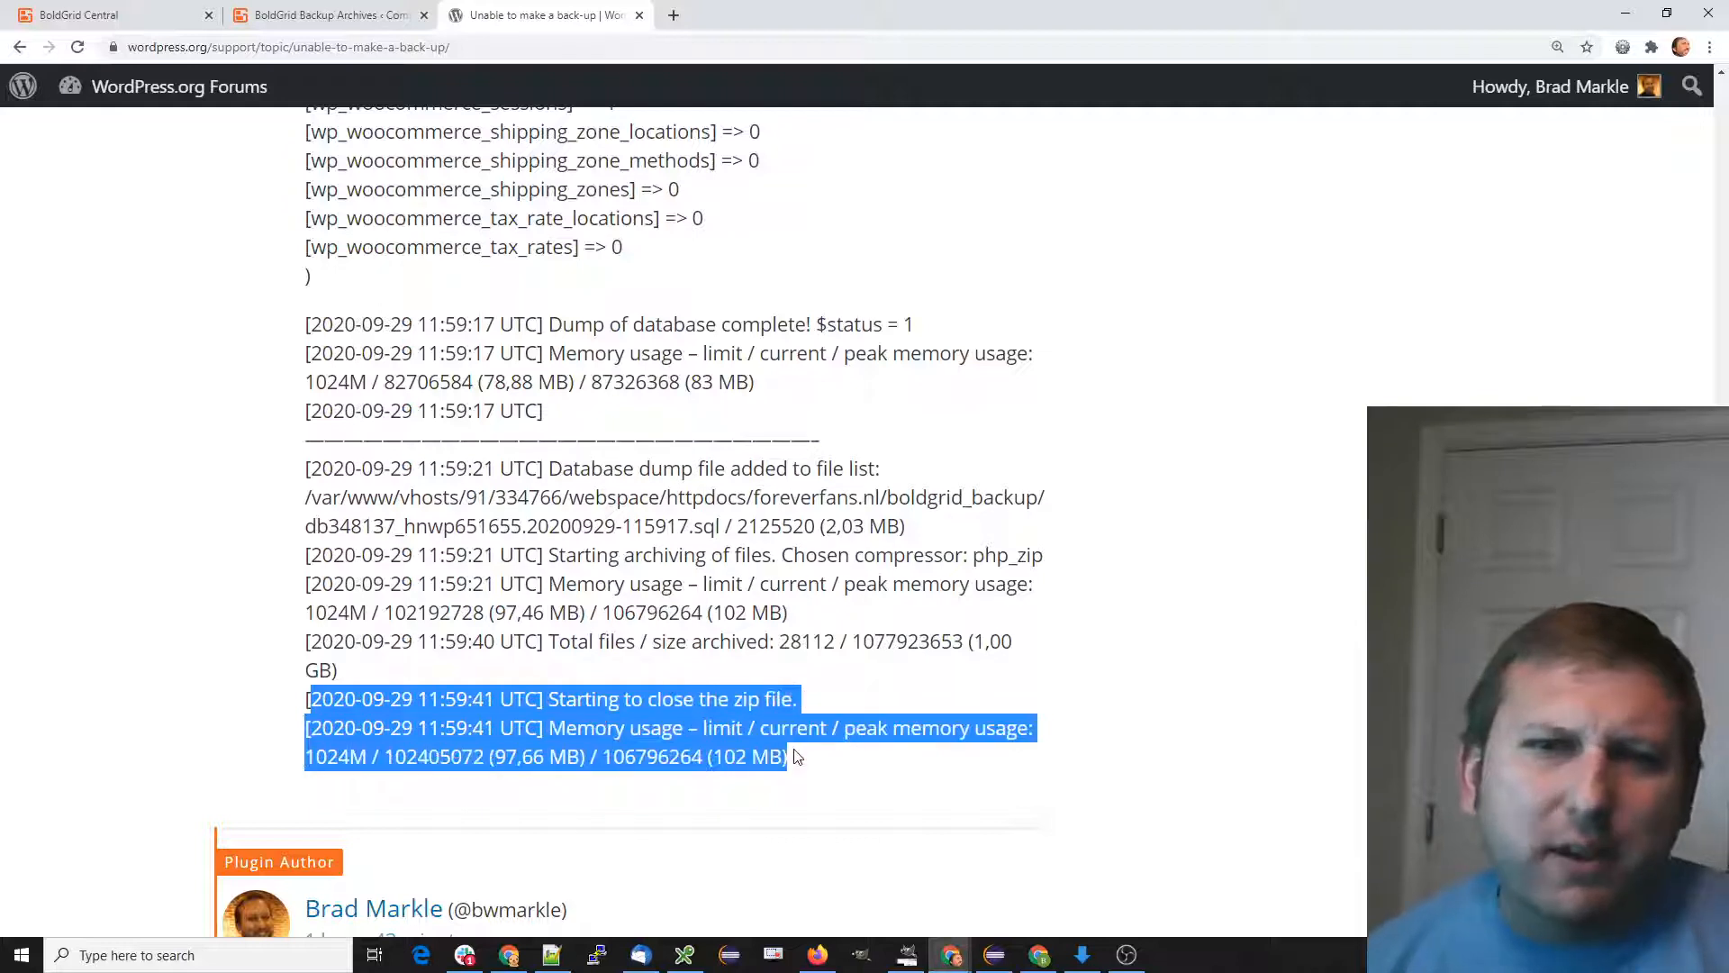
Check where the log stops, then switch to the Backup Archives page showing no backups
scroll(down, 3)
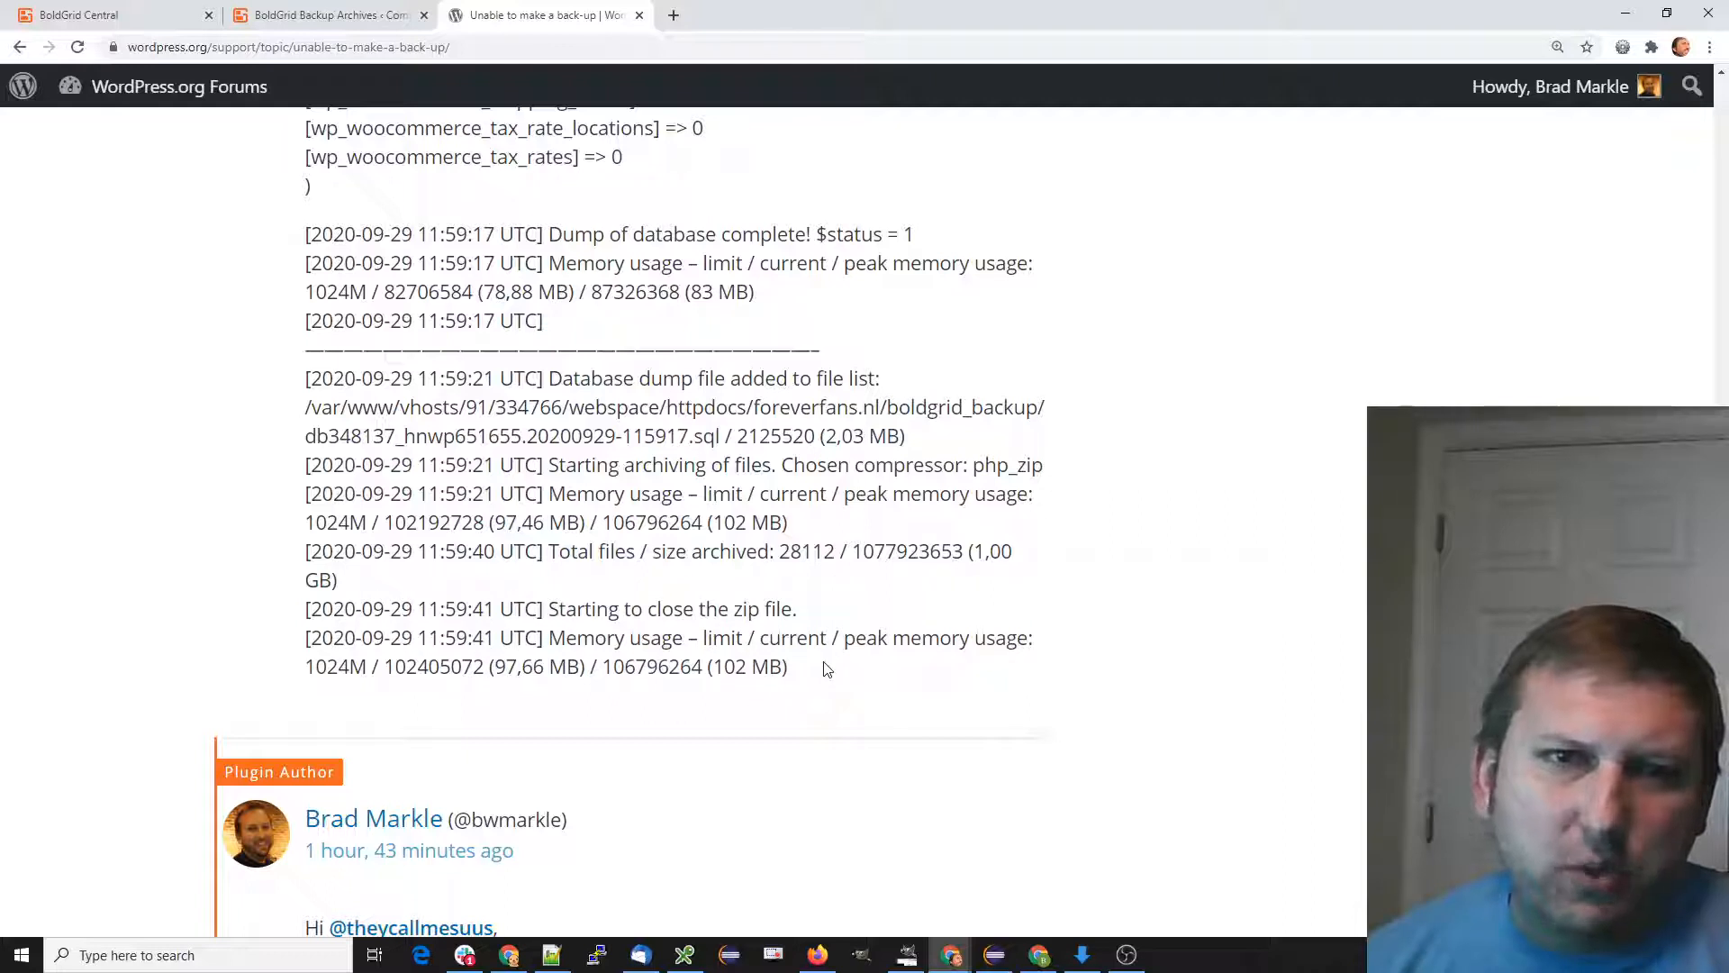
mouse_move(151, 490)
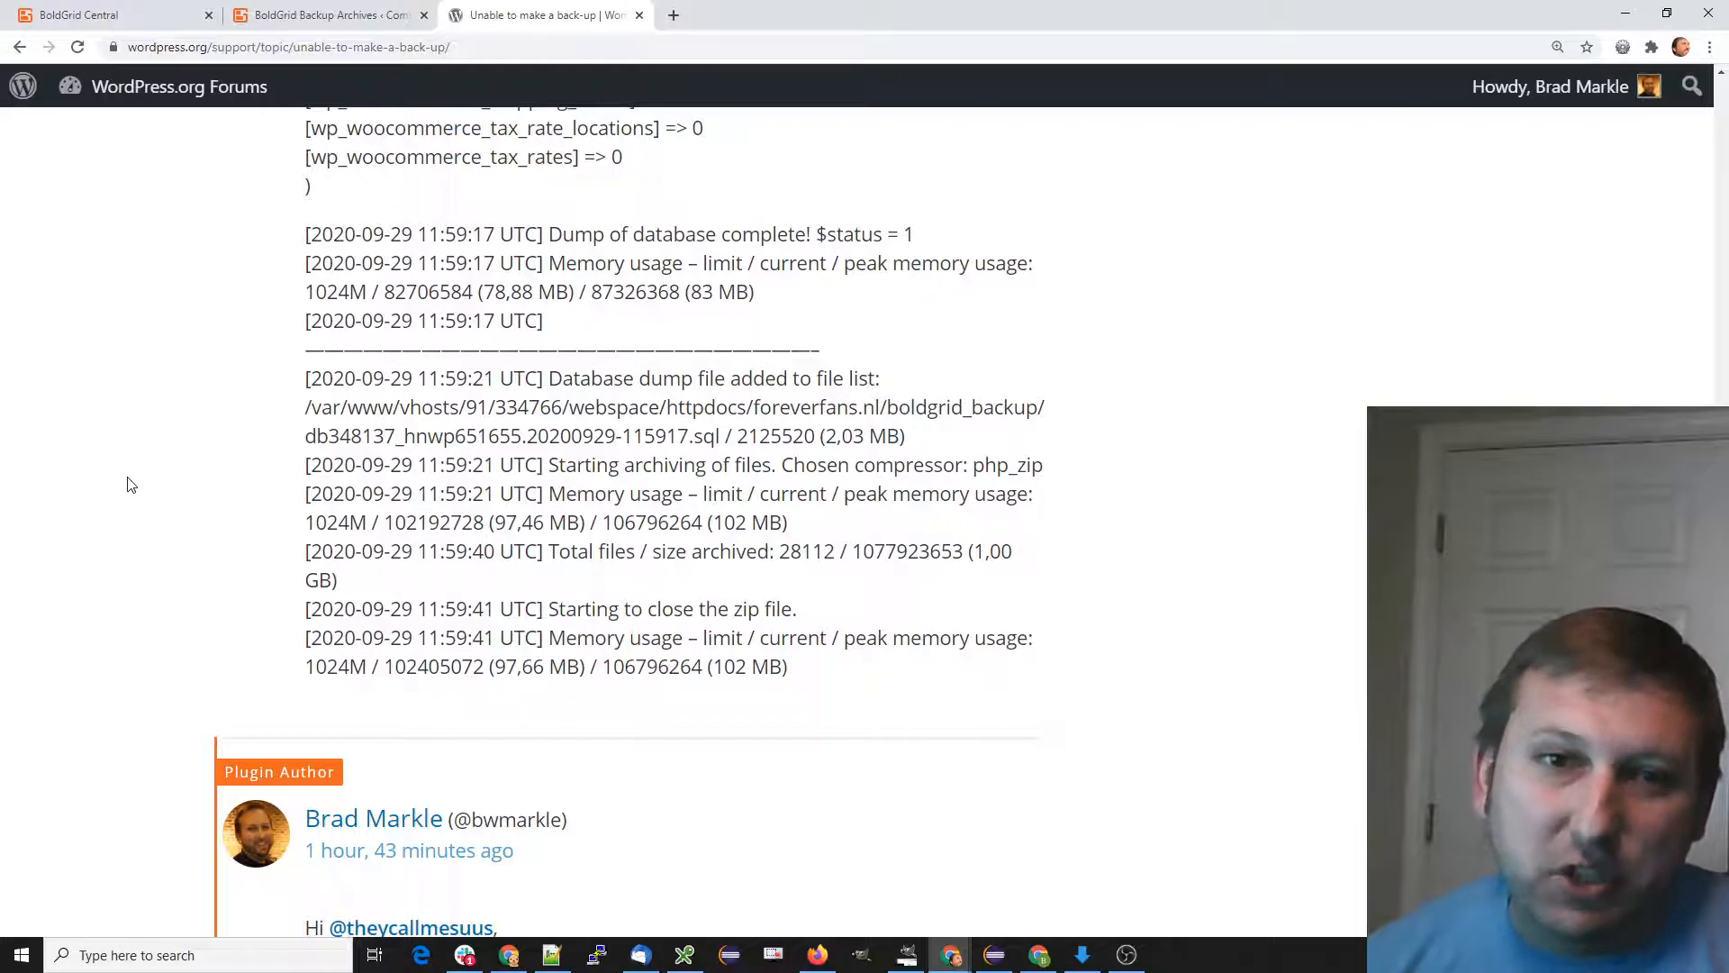
scroll(down, 3)
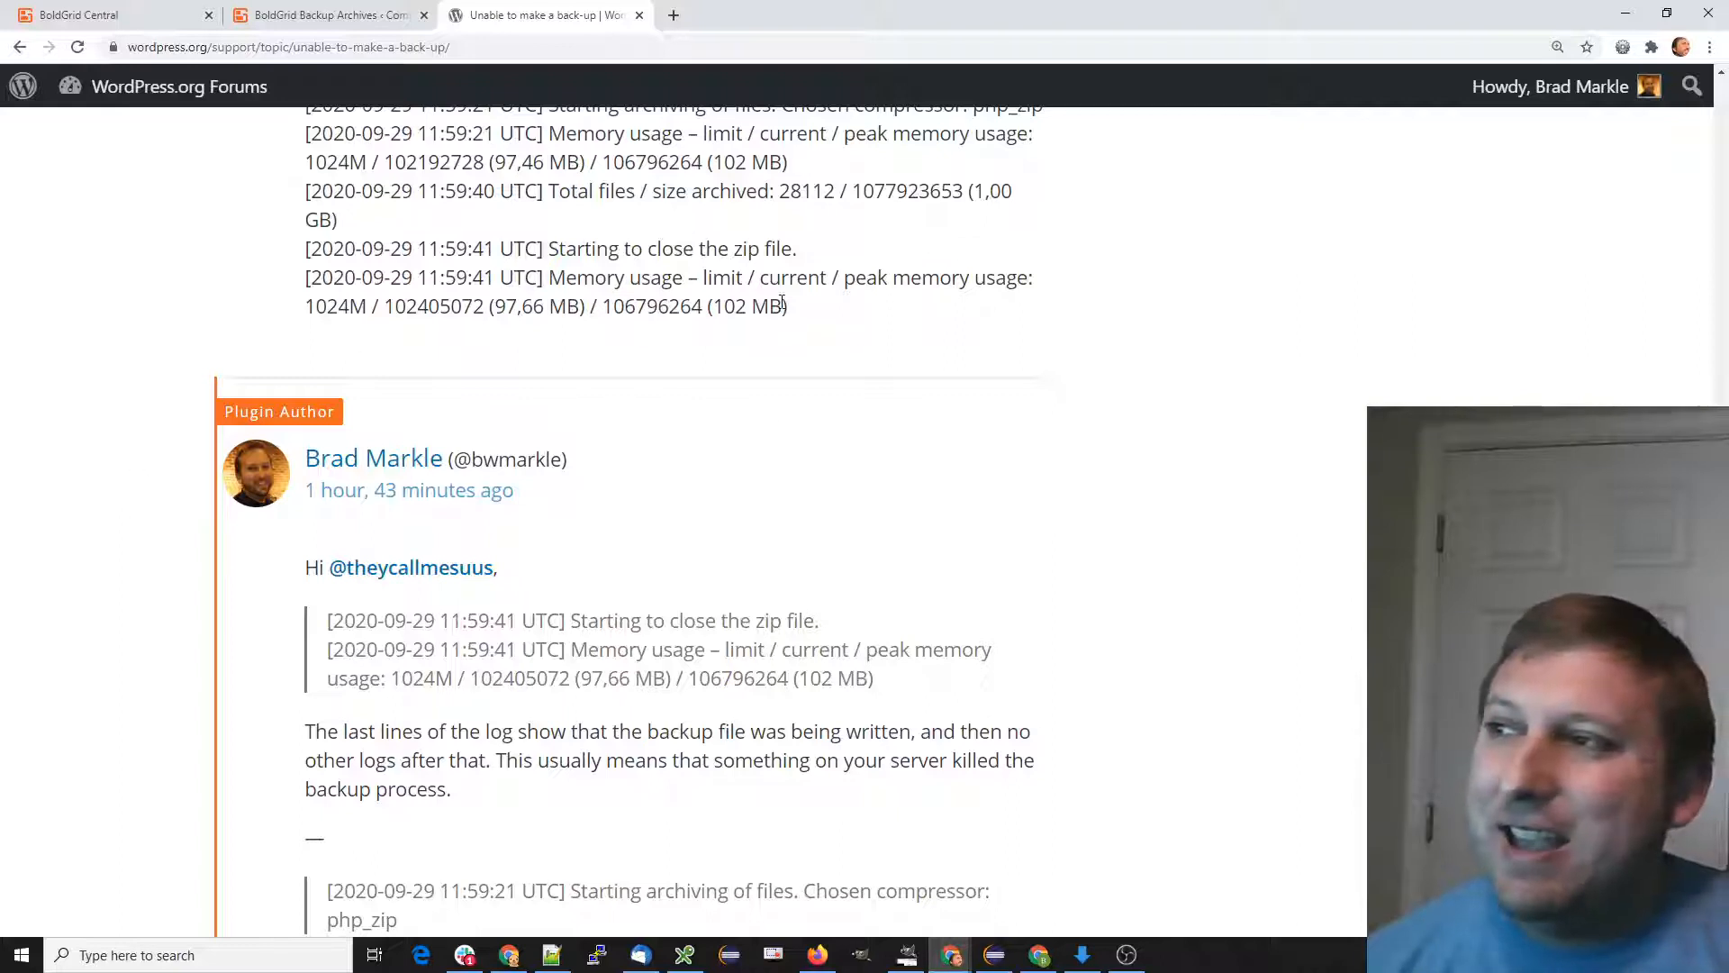
drag(307, 249, 788, 306)
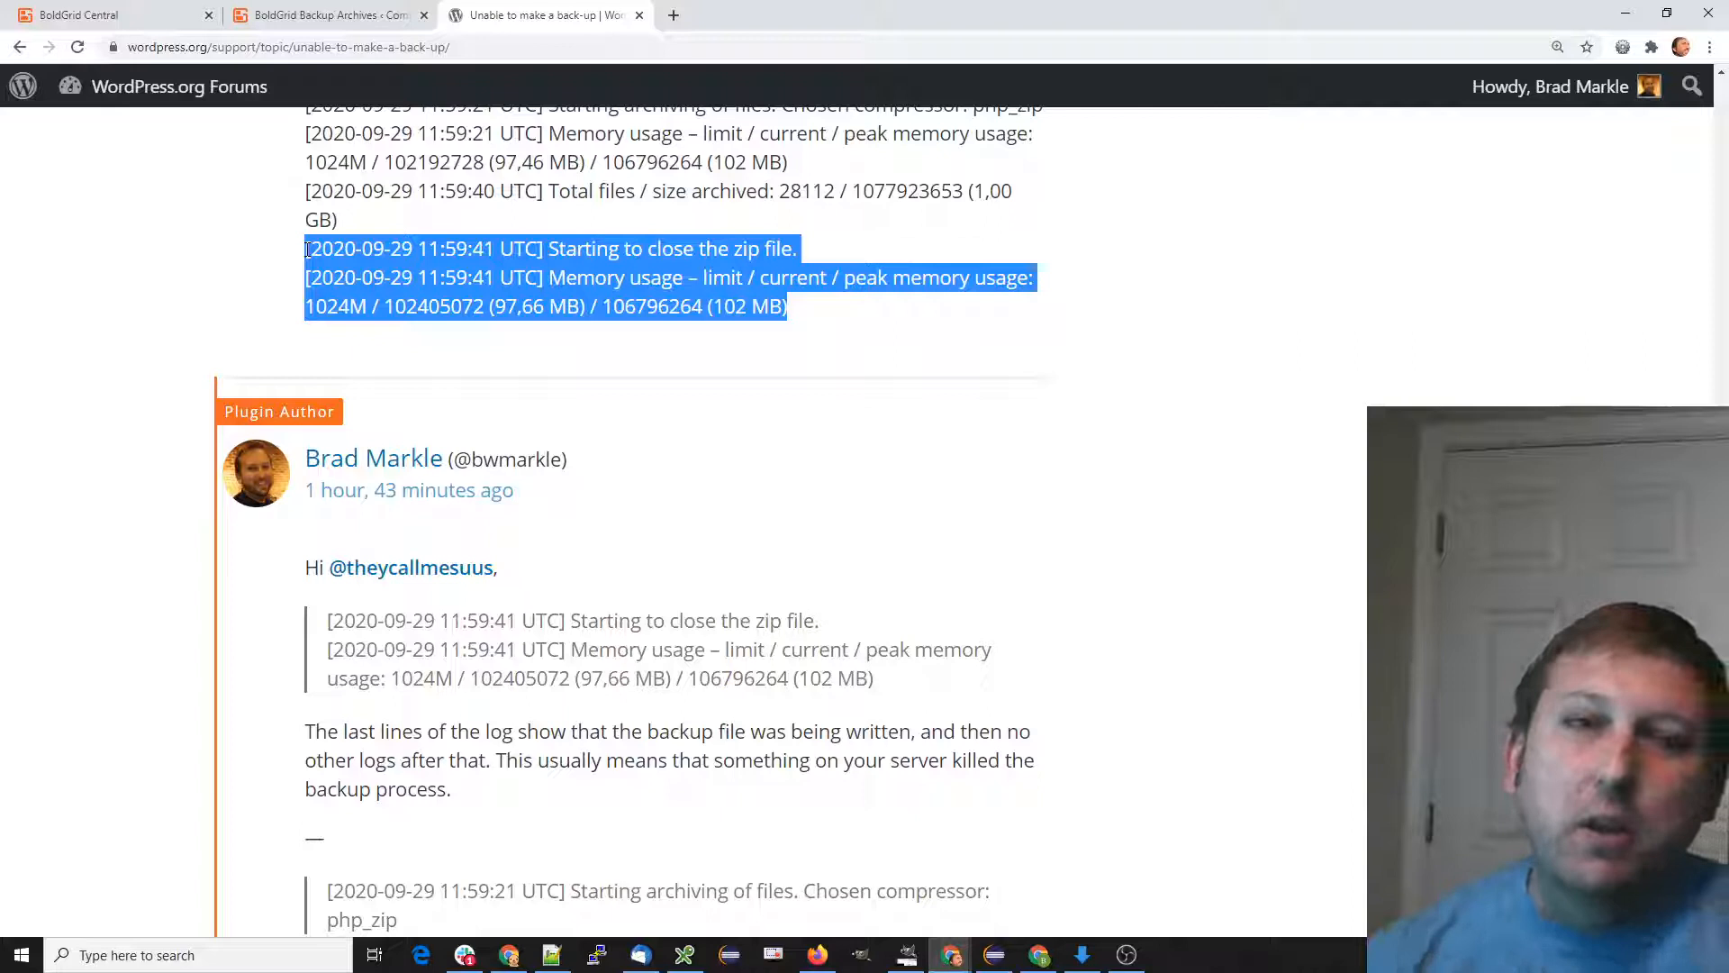
click(171, 403)
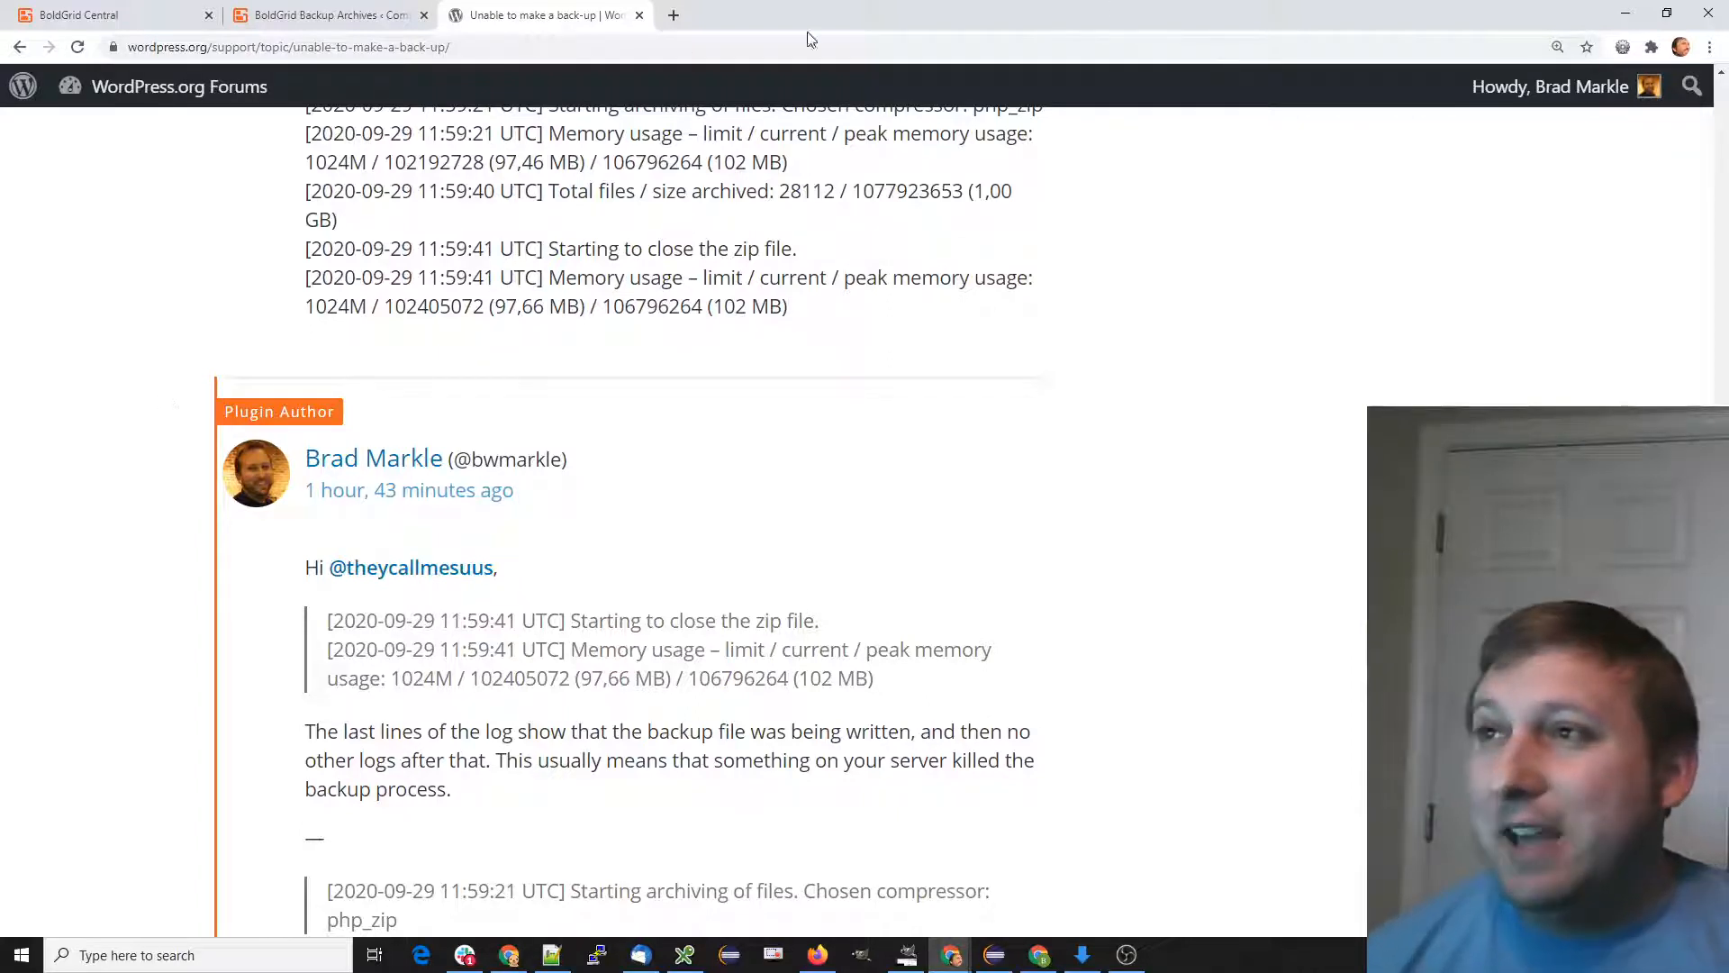
click(321, 14)
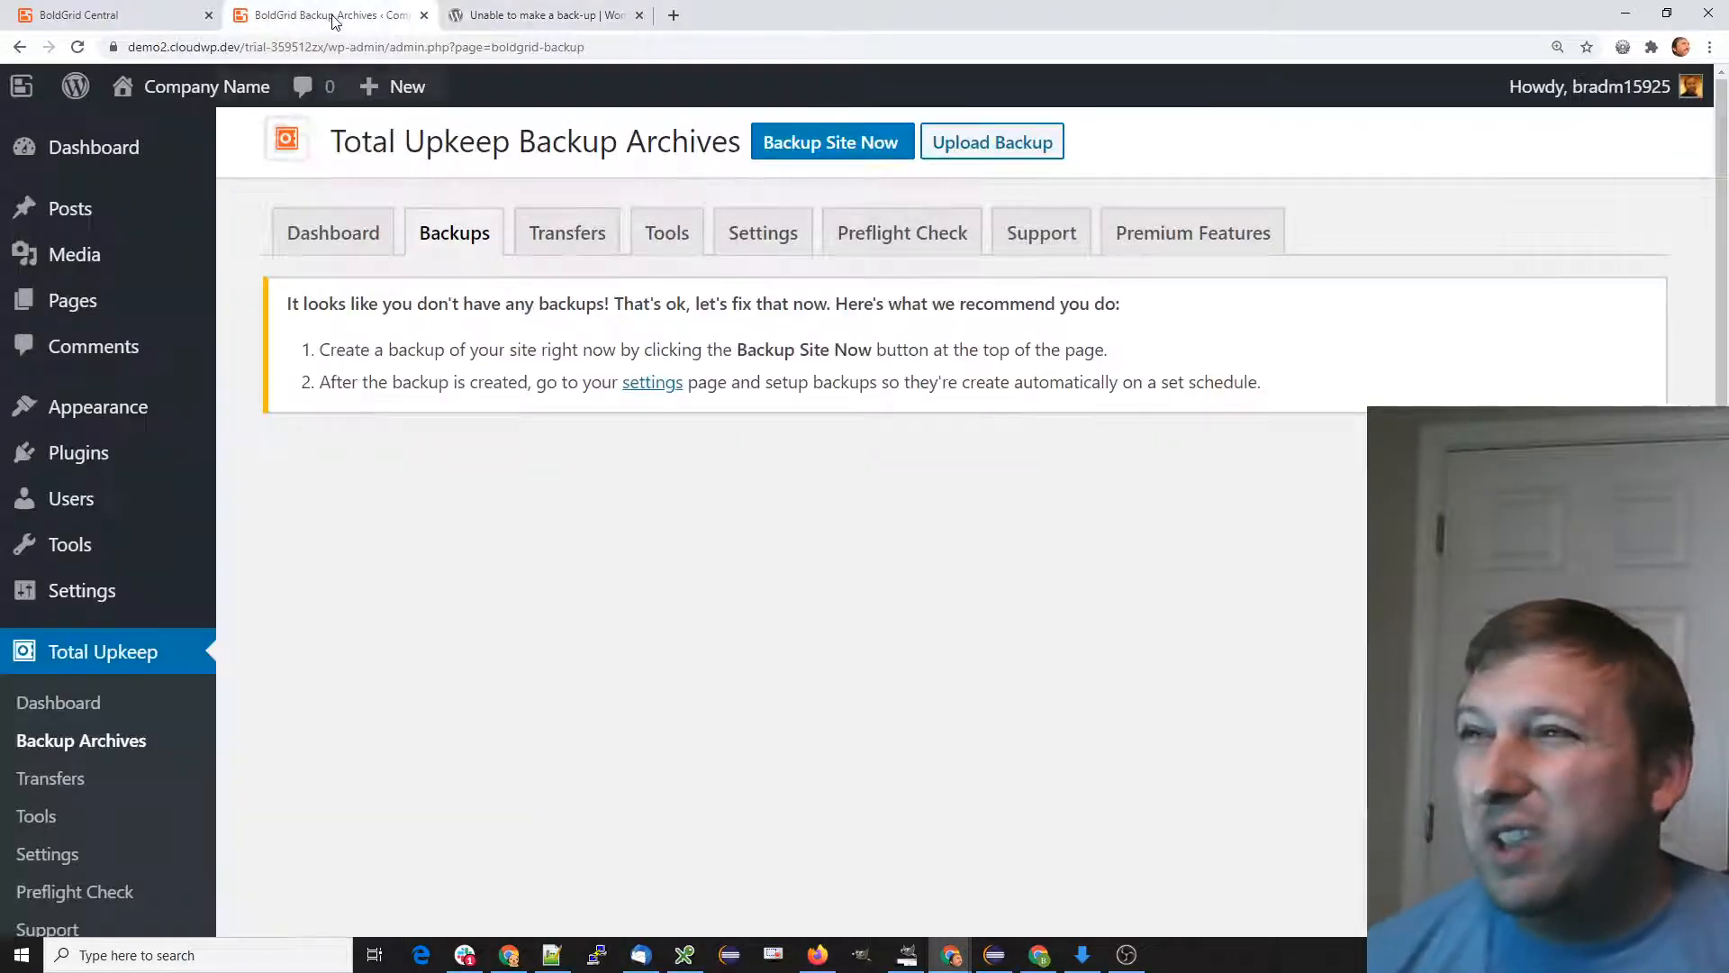
mouse_move(412, 573)
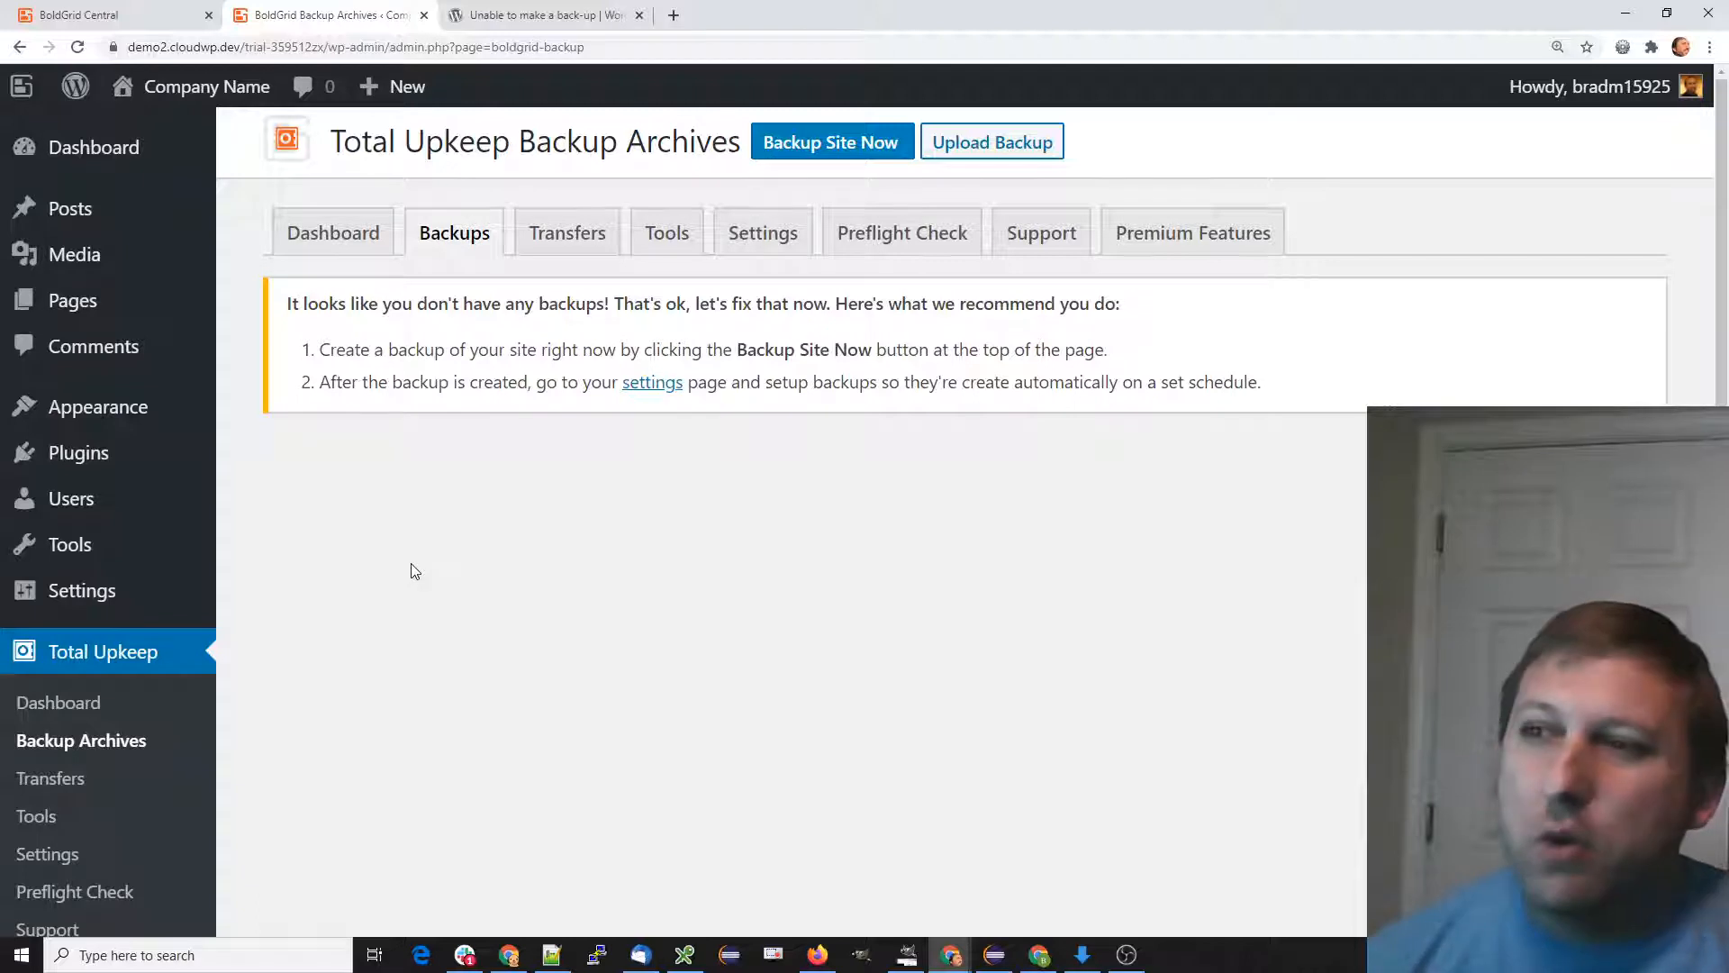
mouse_move(356, 555)
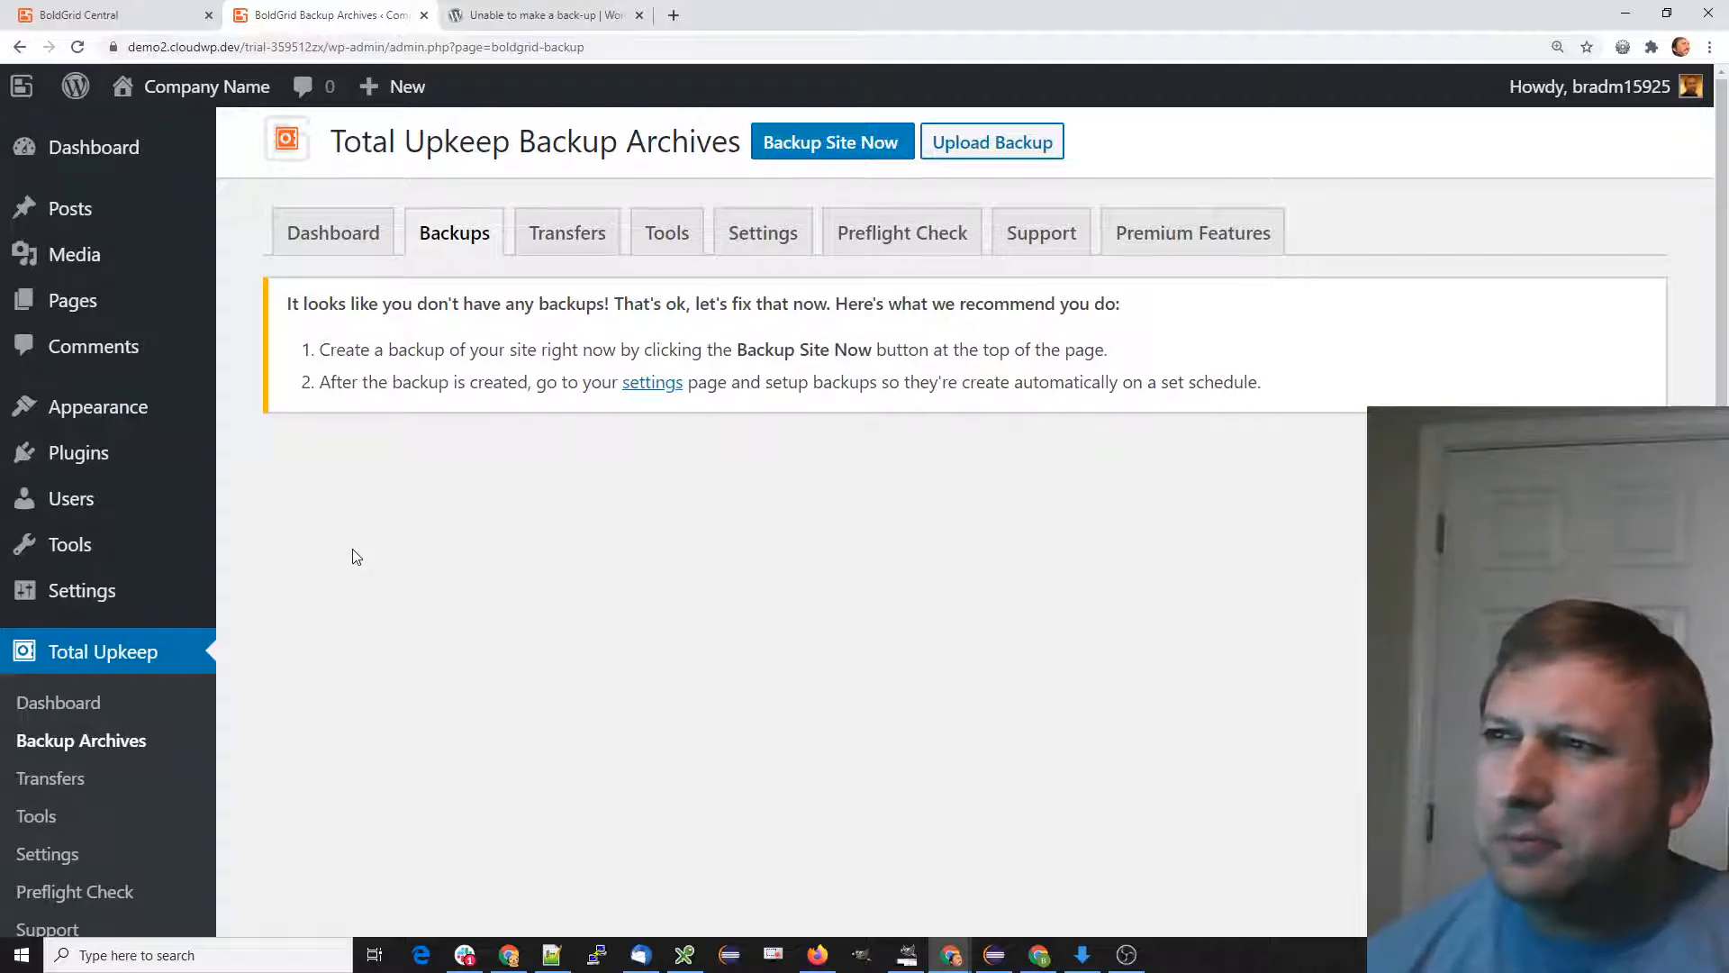
mouse_move(350, 559)
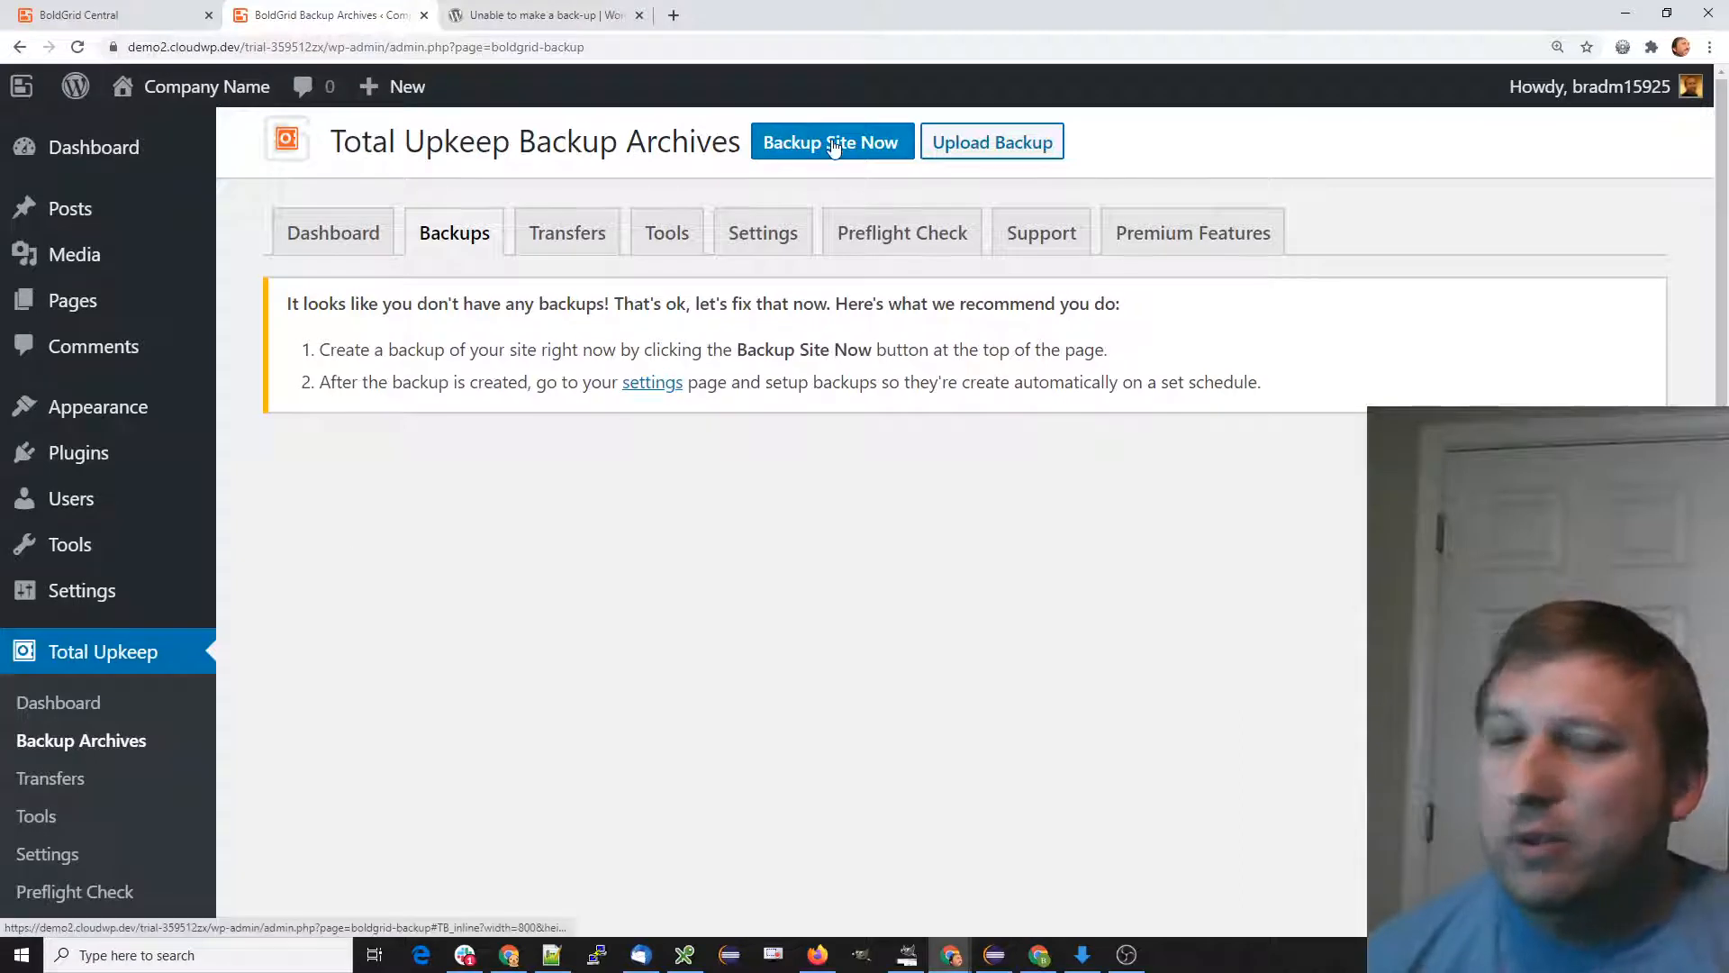
Start a new Backup Site Now dialog and title the backup 'Sanity Check'
click(833, 143)
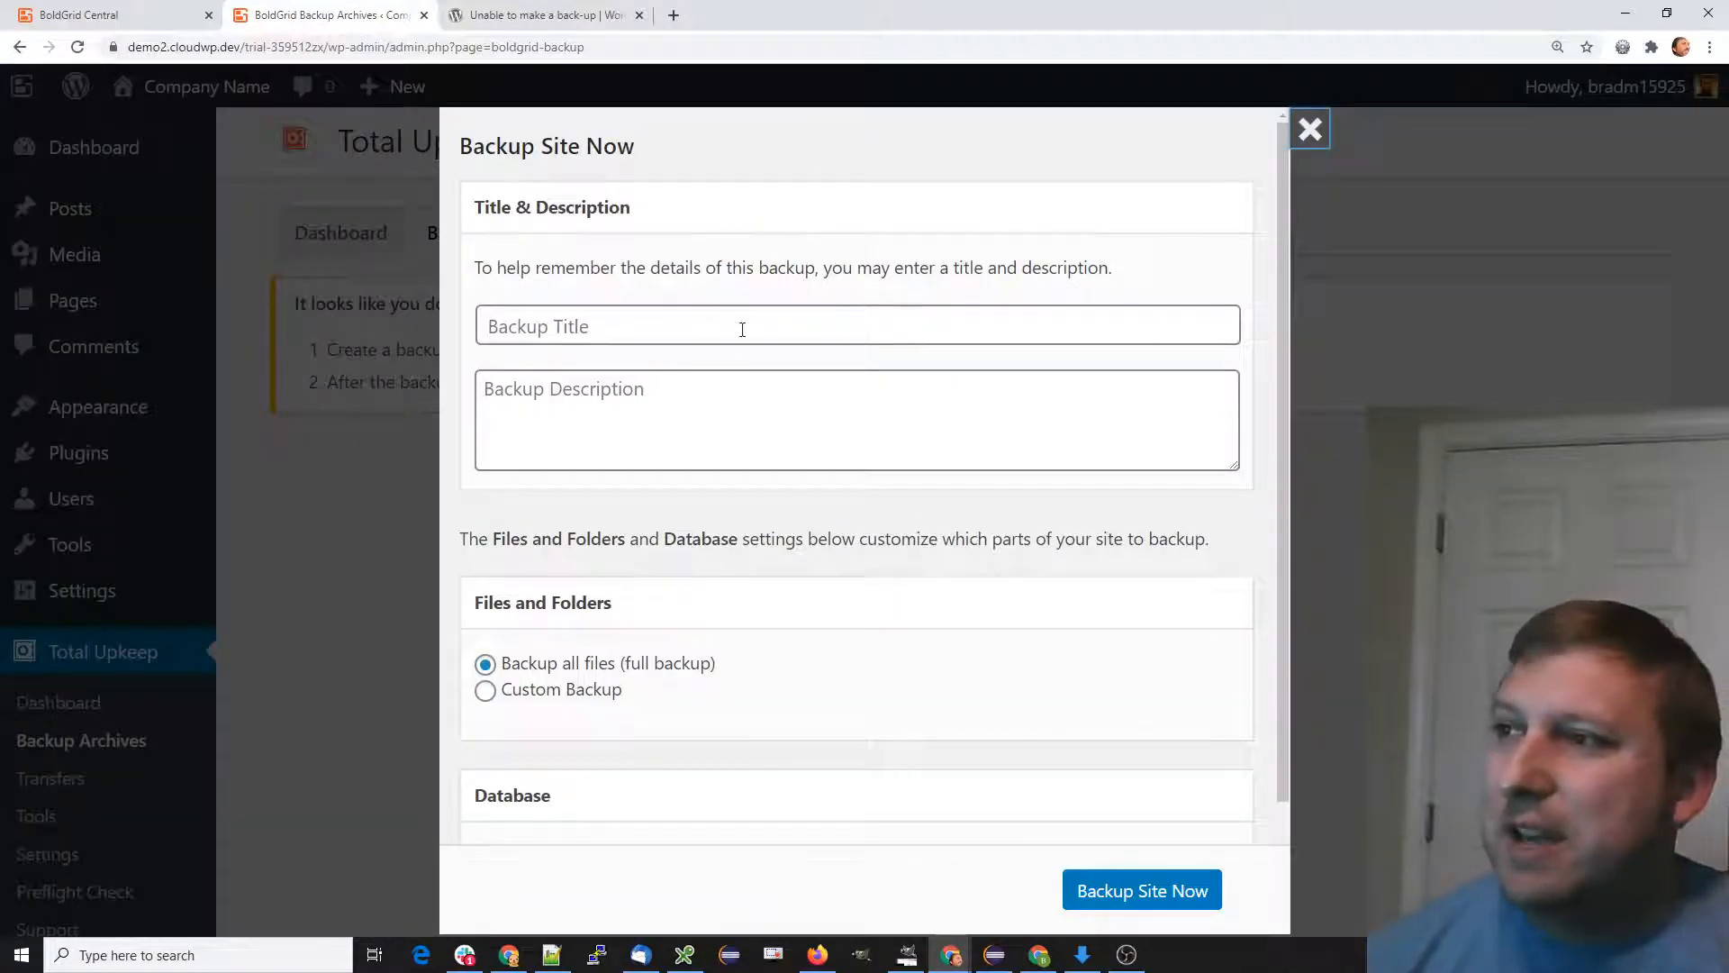
text(S)
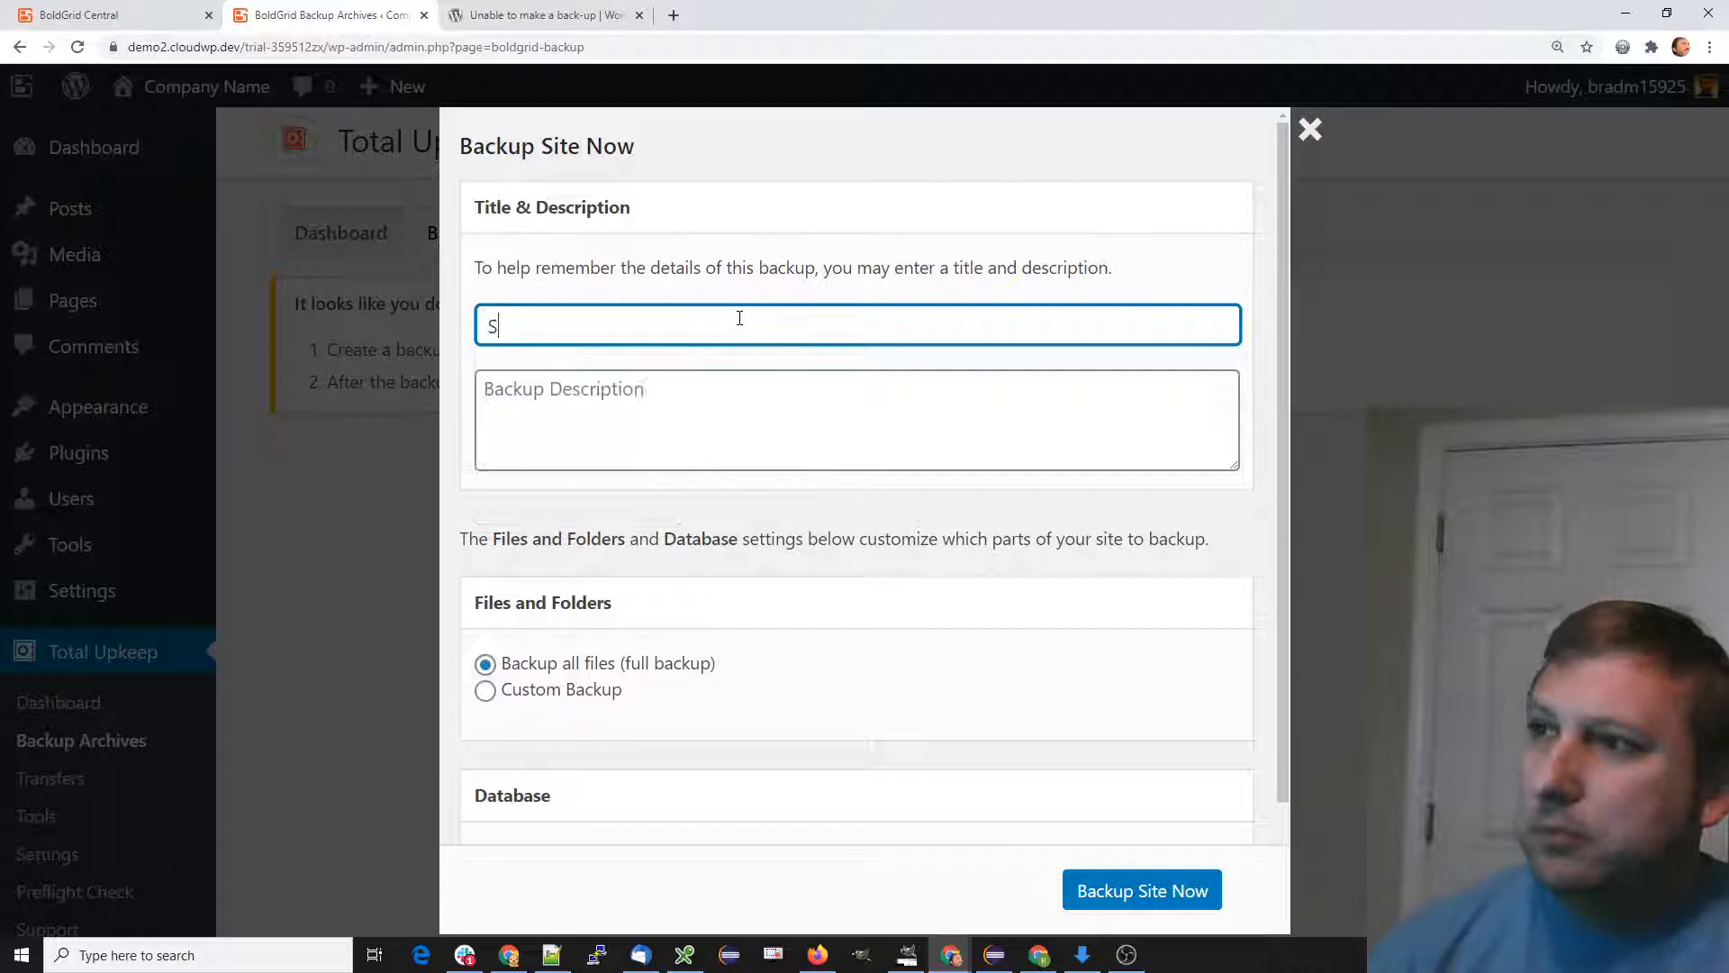
text(anity Check)
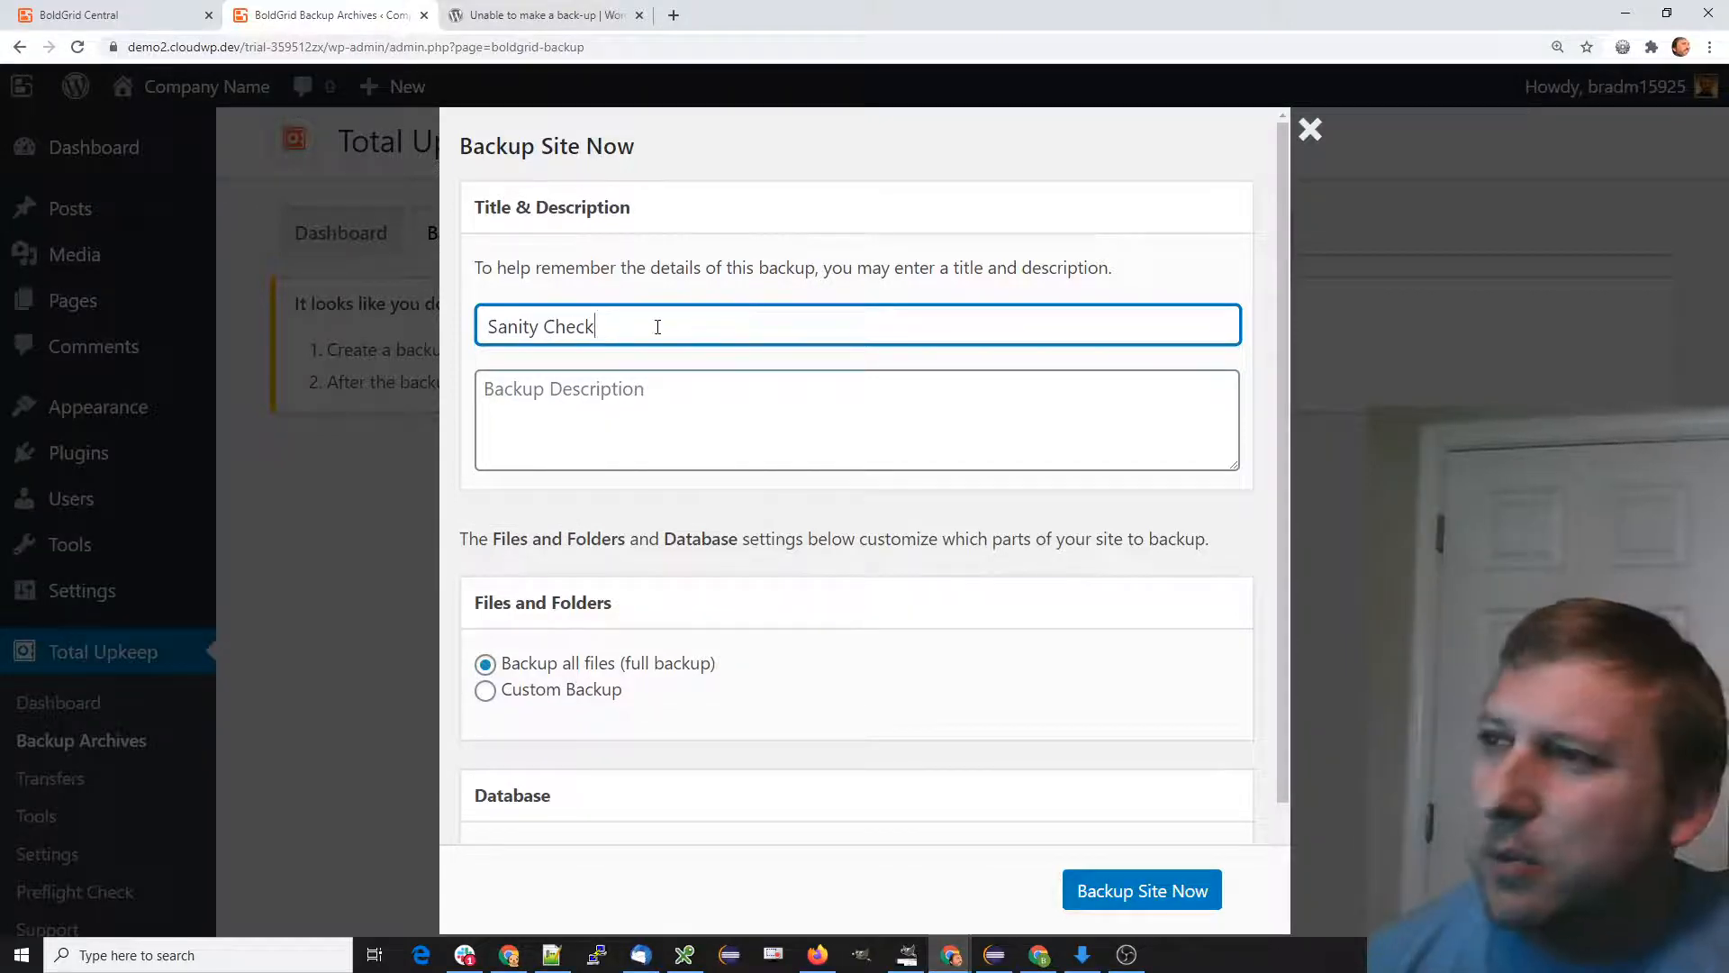
scroll(down, 3)
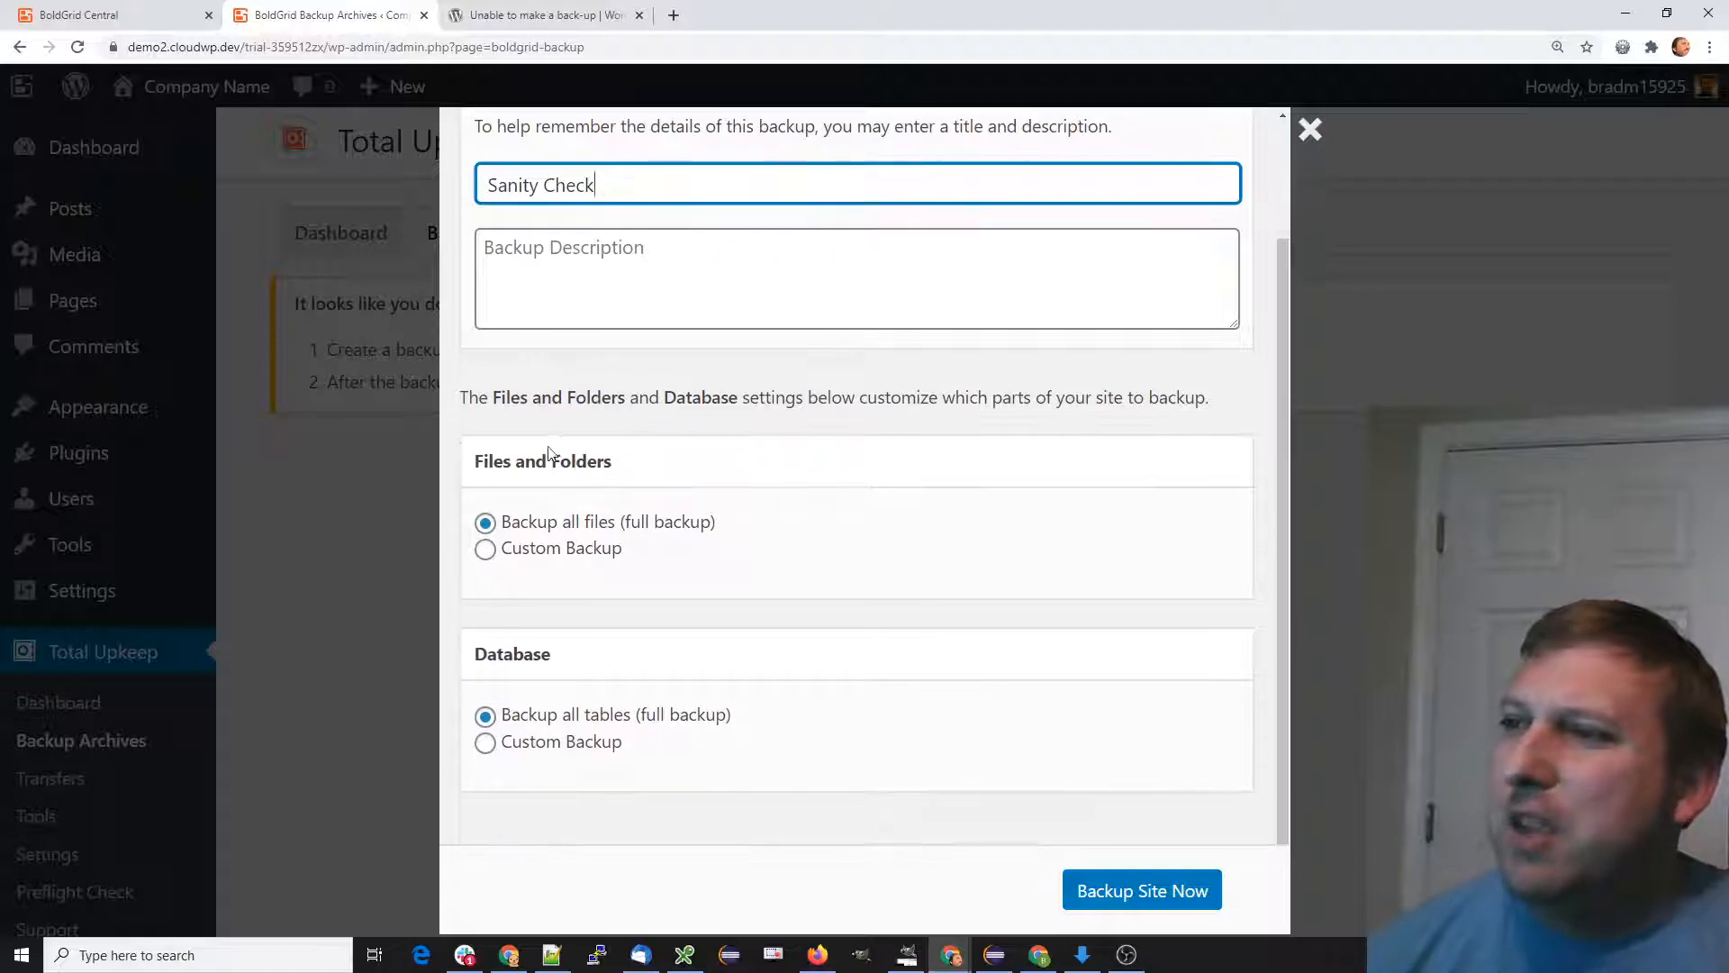
Choose Custom Backup for files and set the Include pattern to *.txt
click(485, 547)
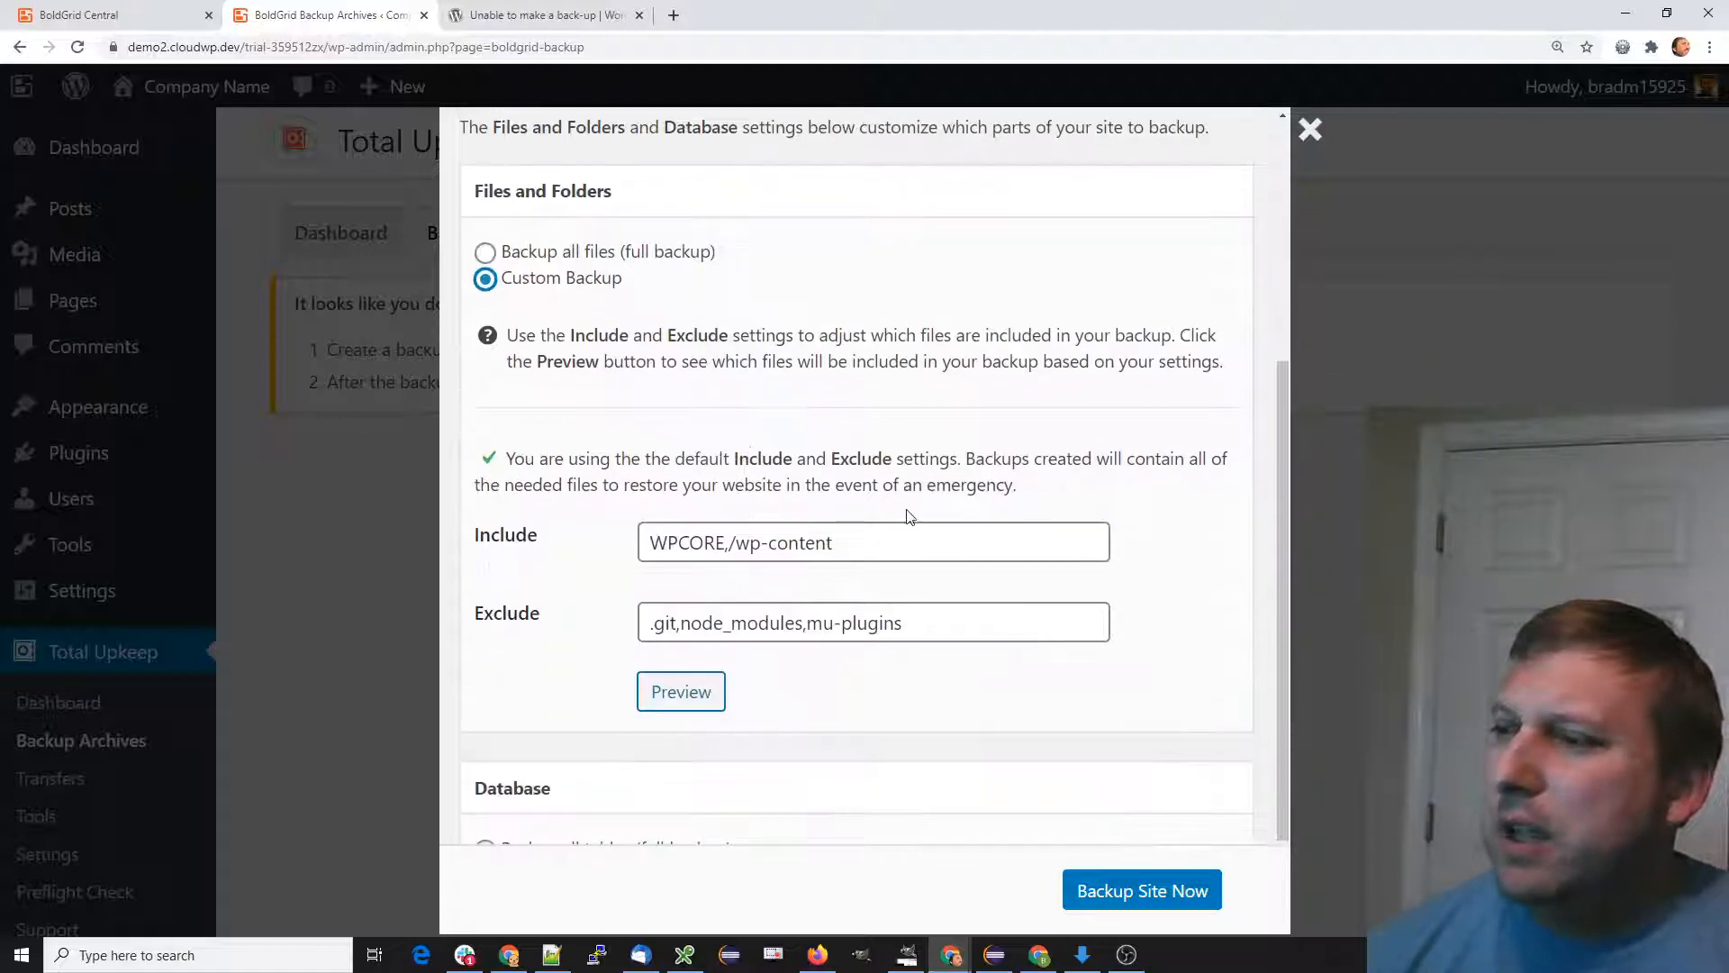
click(874, 542)
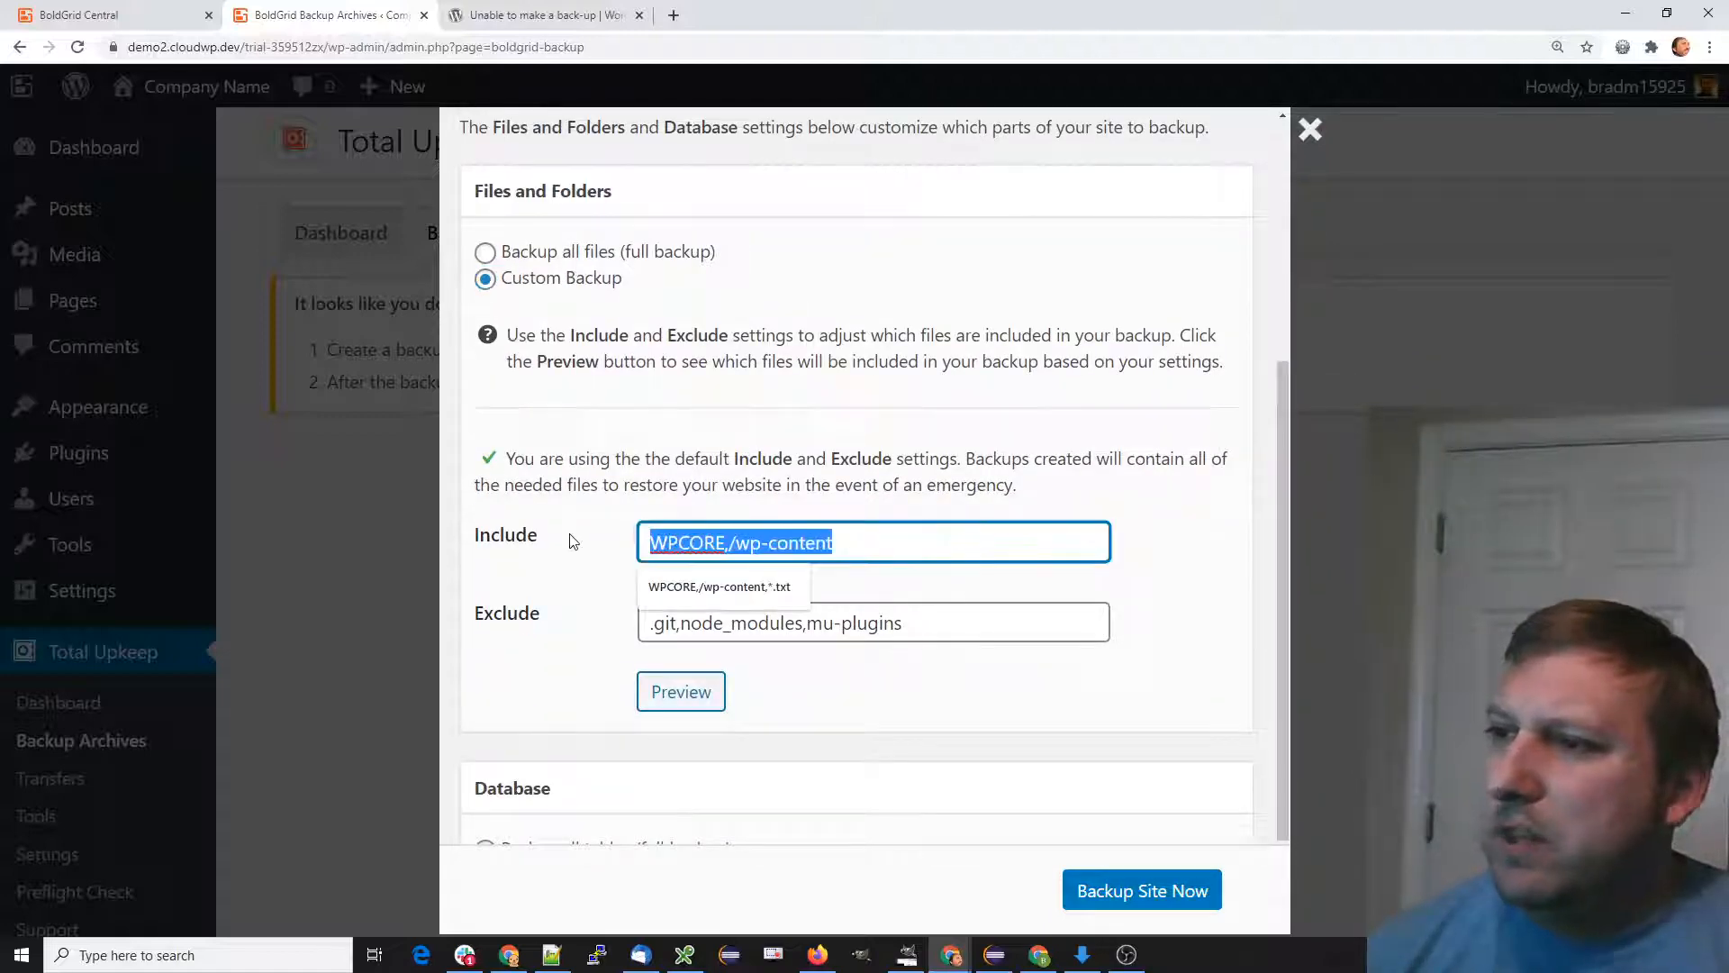
text(*.txt)
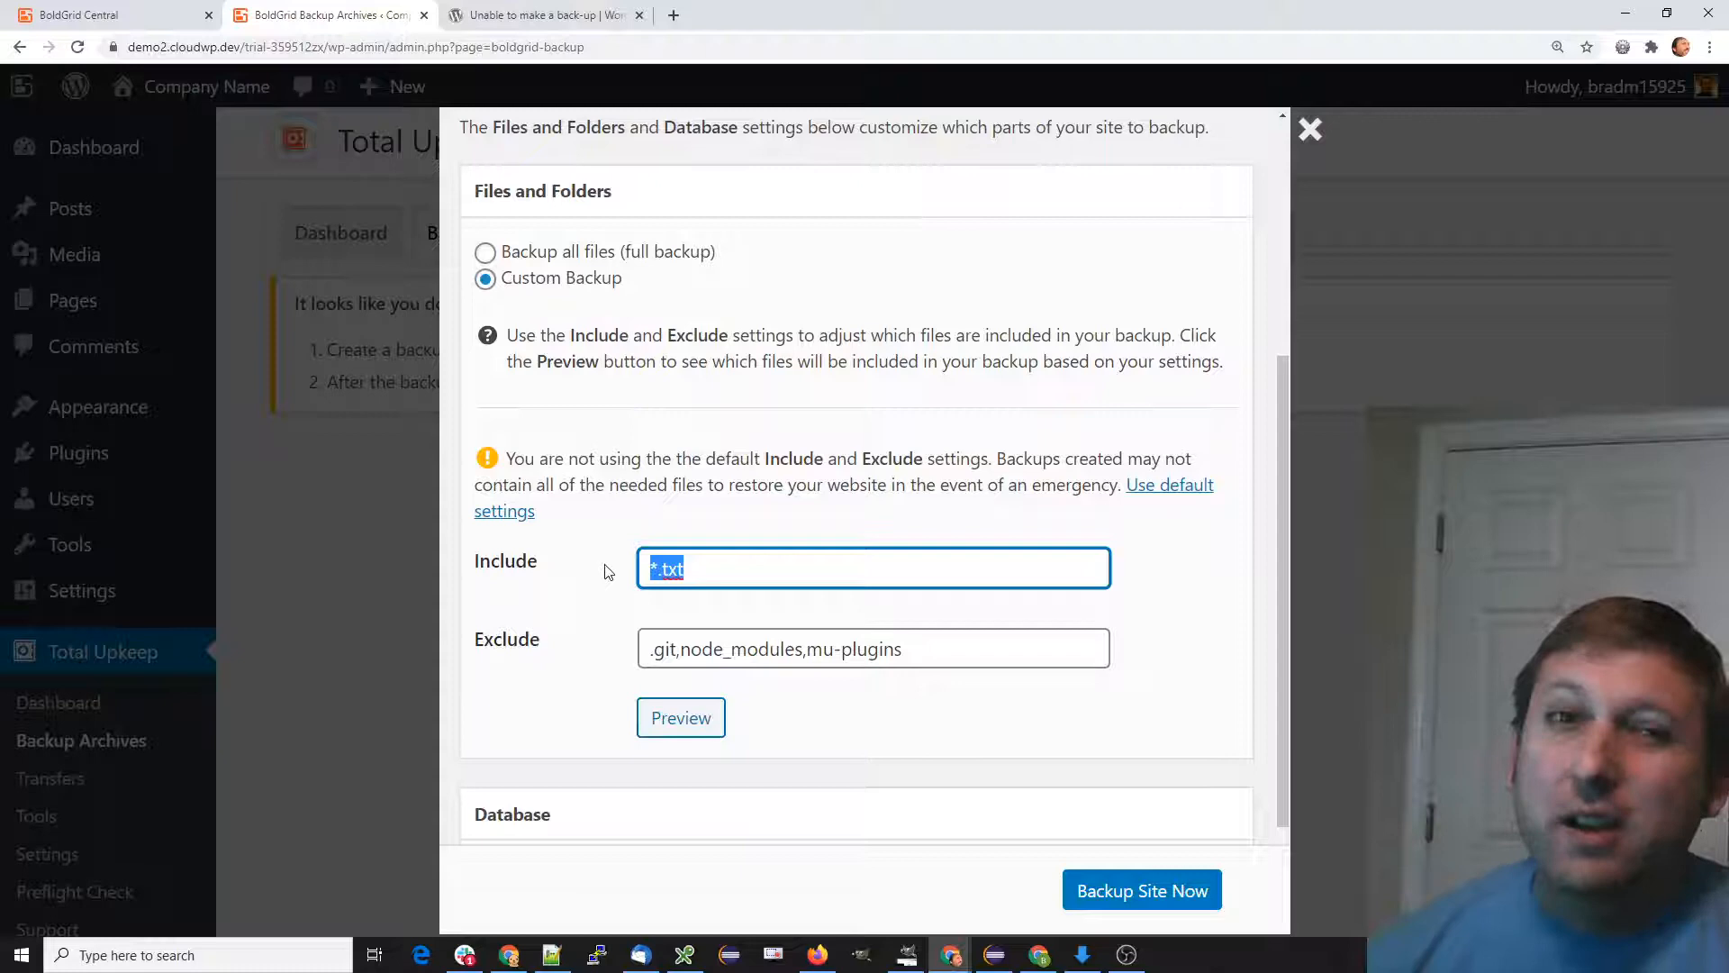
mouse_move(585, 578)
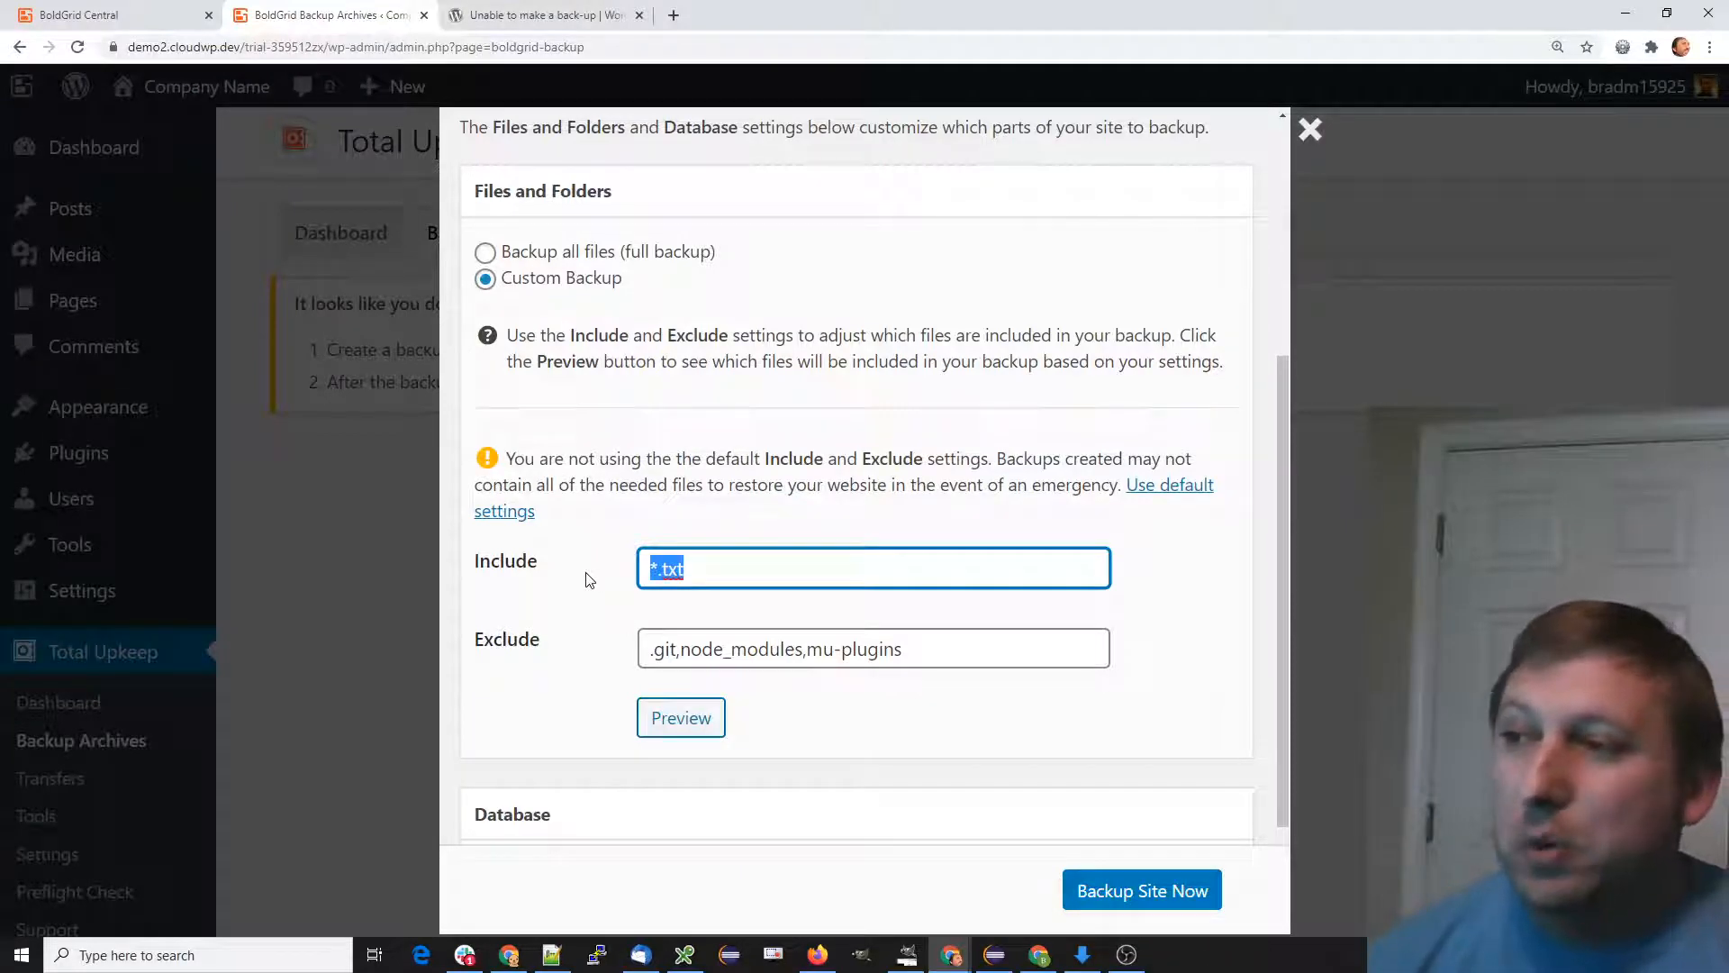
scroll(down, 3)
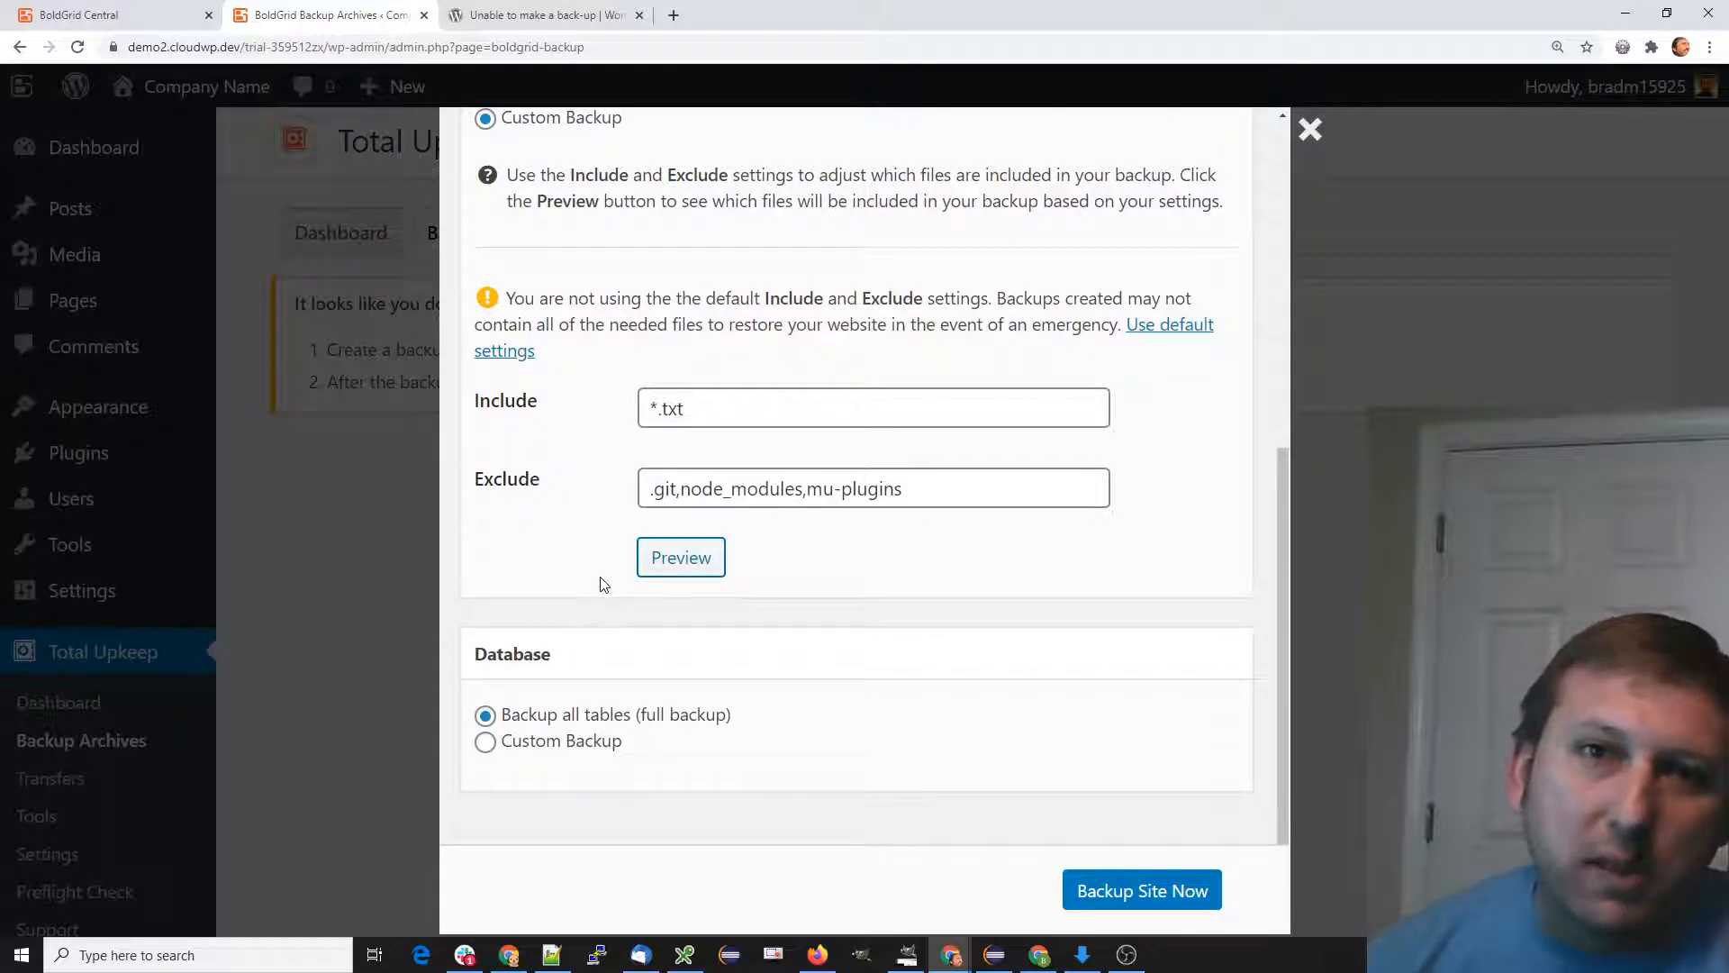
Set the database to Custom Backup with no tables and start the backup
click(485, 741)
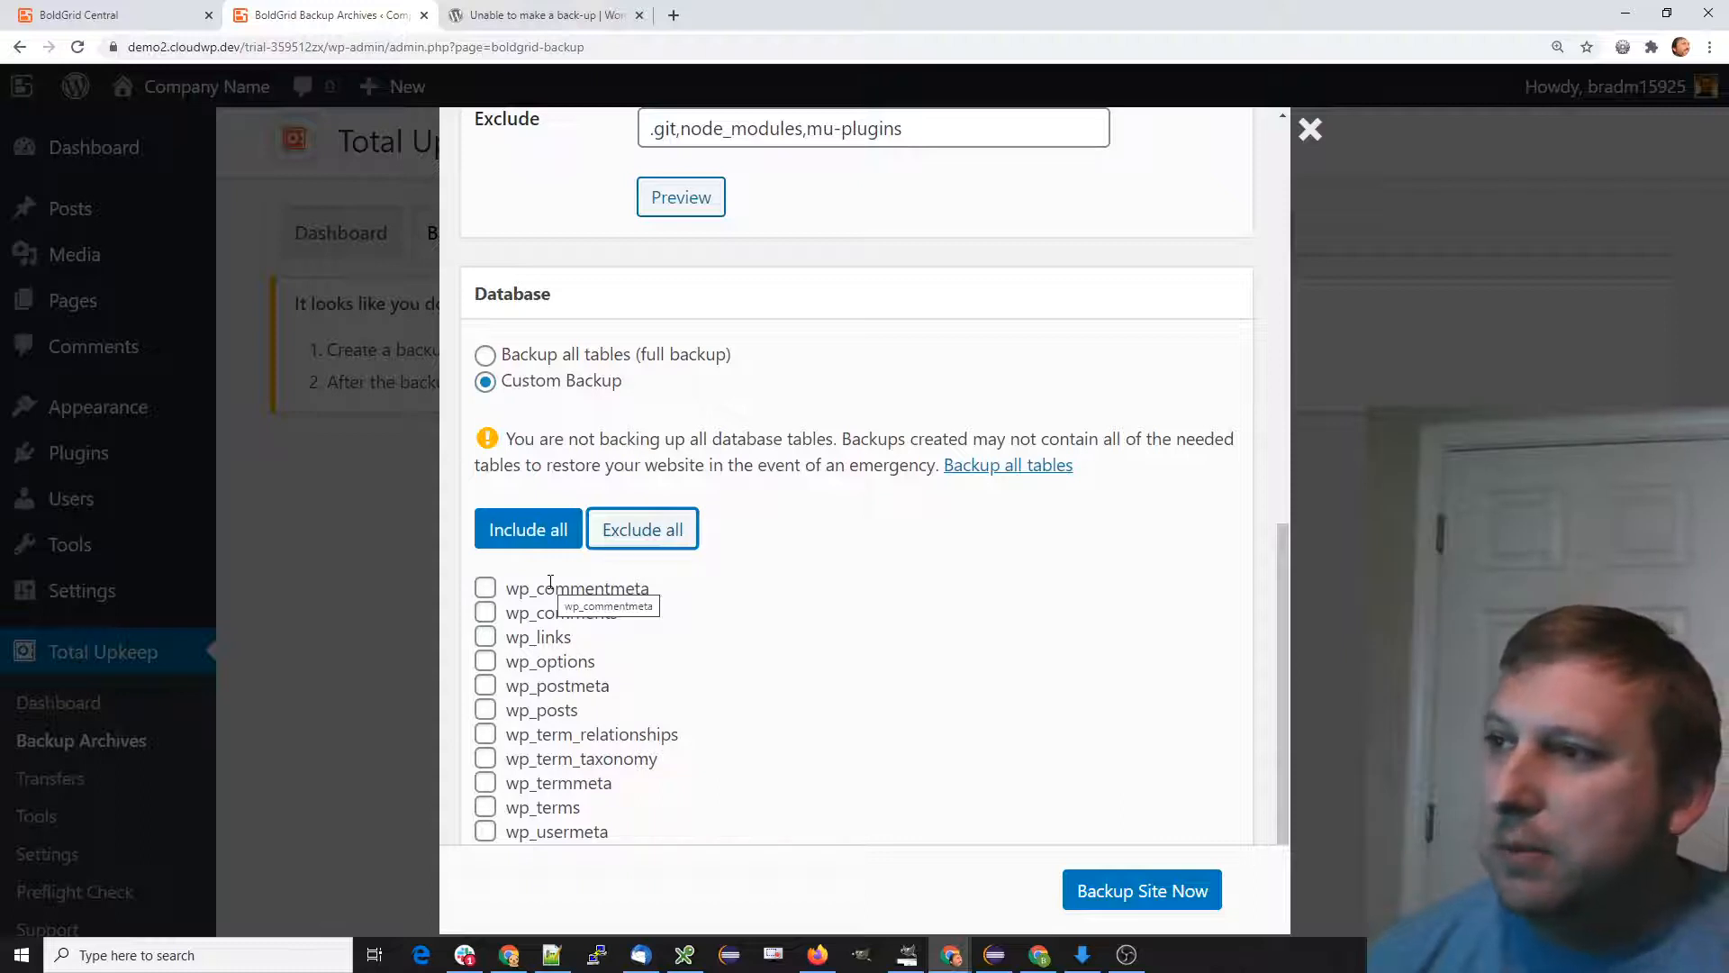
click(1142, 890)
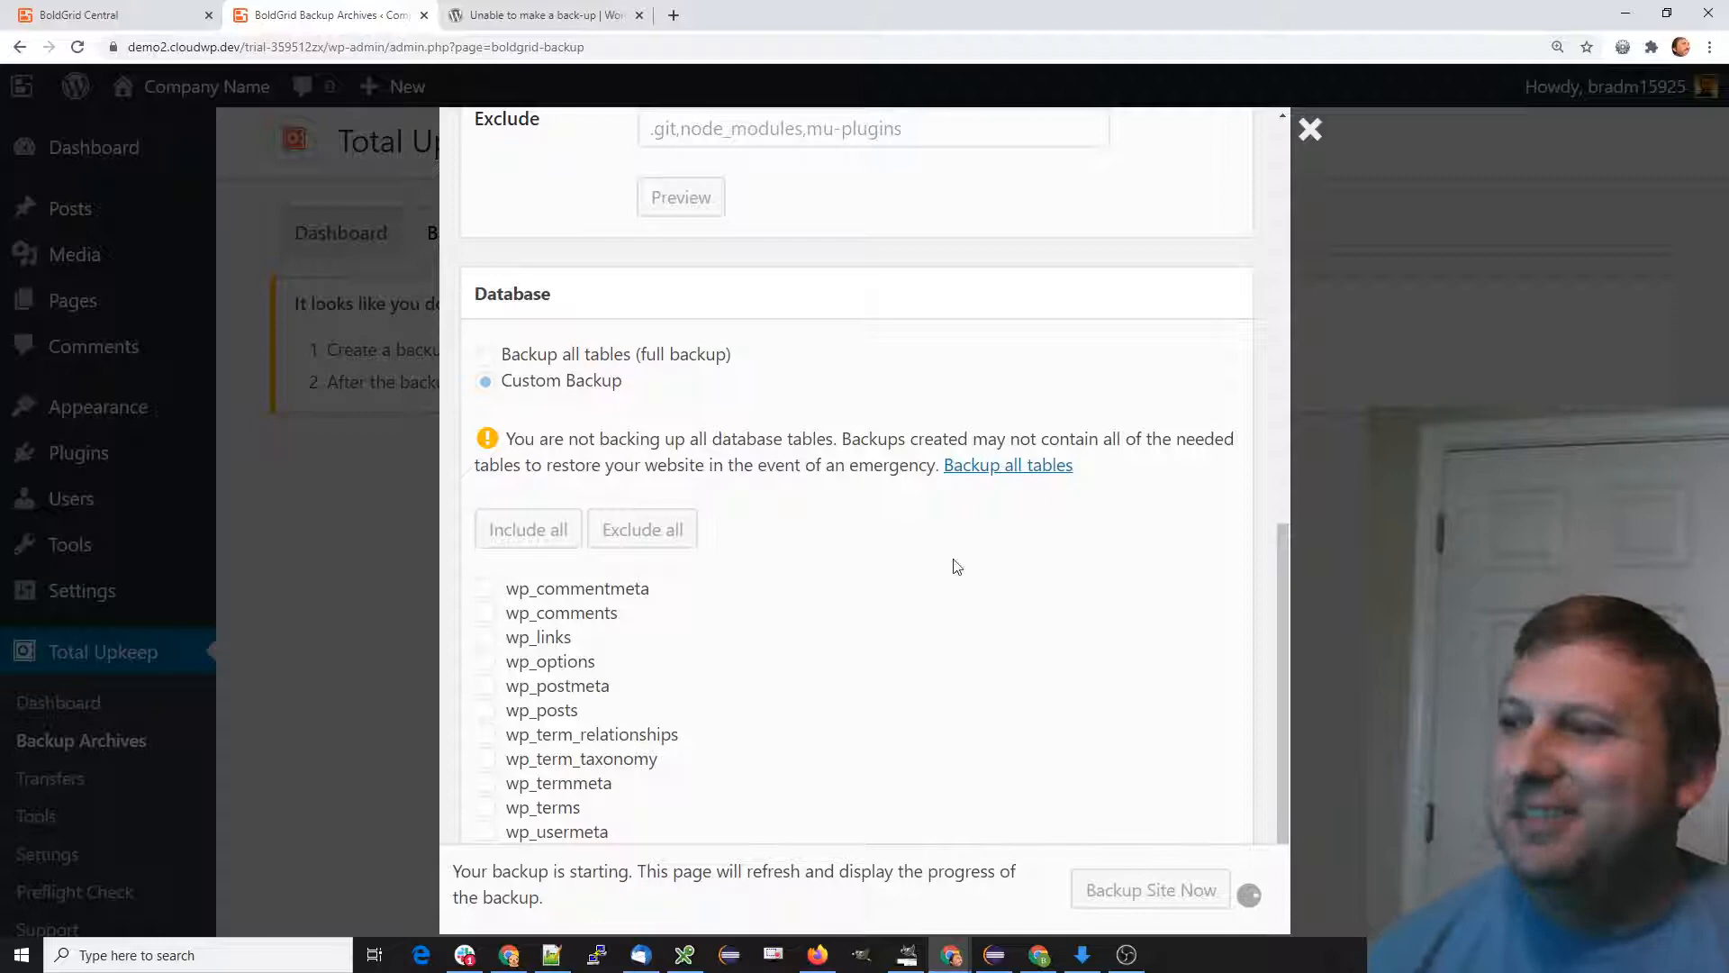
mouse_move(857, 565)
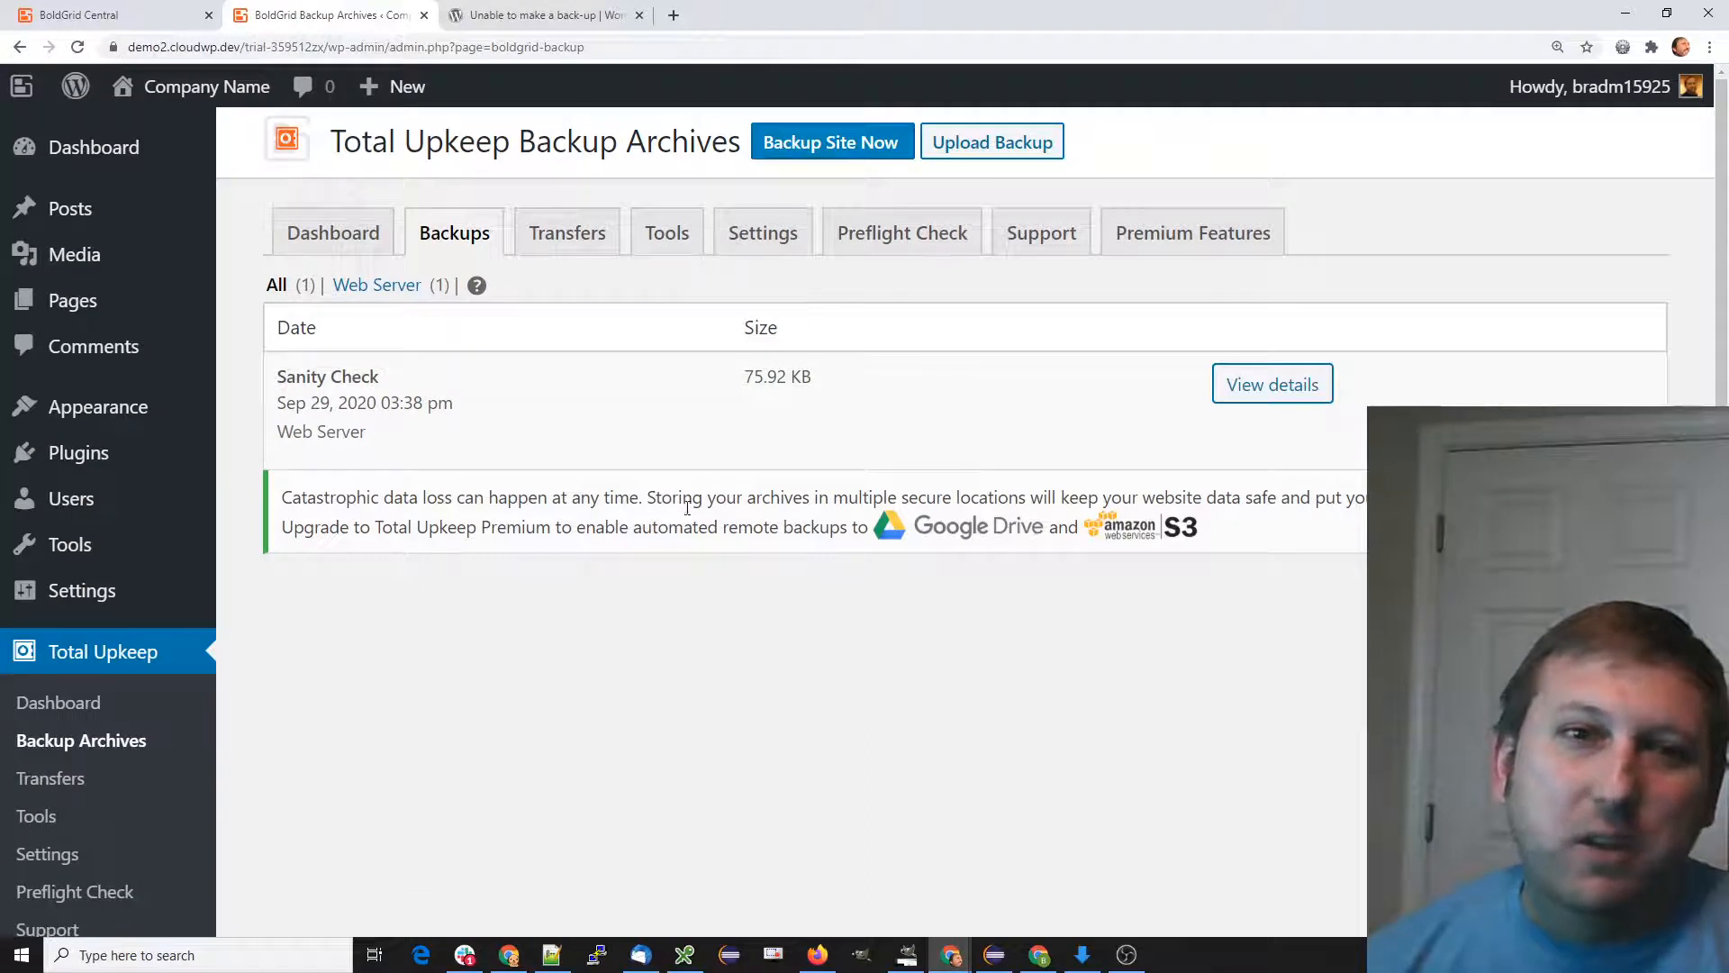
Highlight the Sanity Check backup's 75.92 KB size in the Backups list
double_click(327, 377)
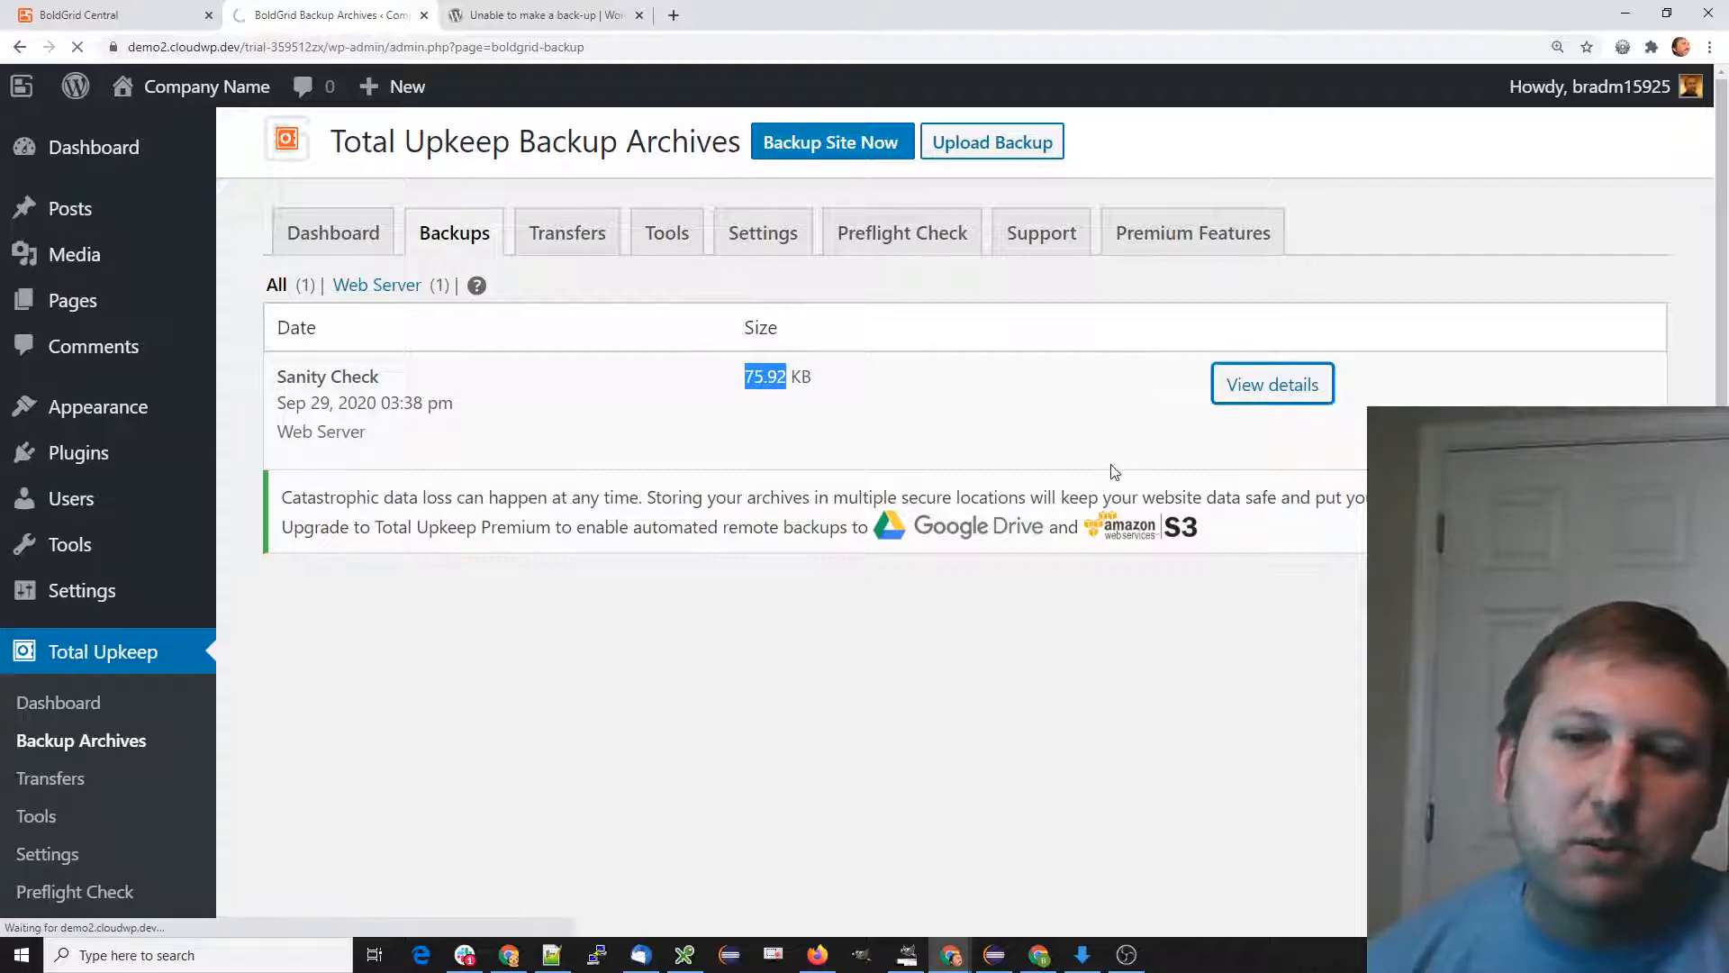
View the Sanity Check backup's details and browse its archive into wp-content then plugins
click(1272, 383)
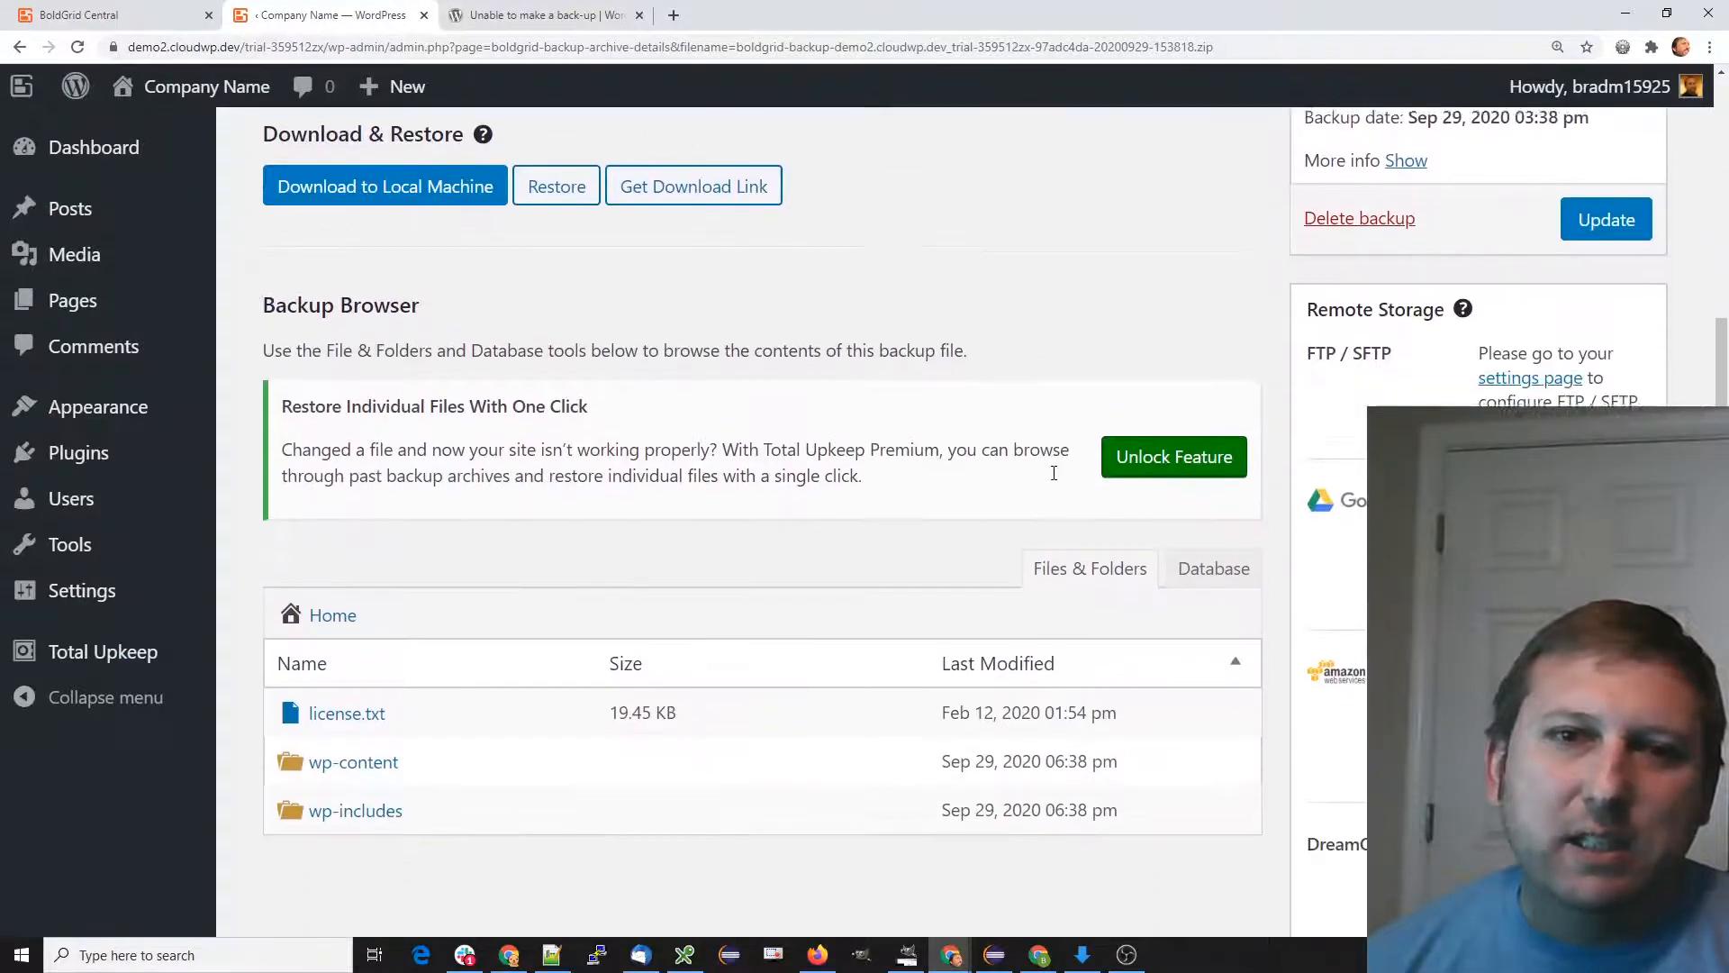
scroll(down, 3)
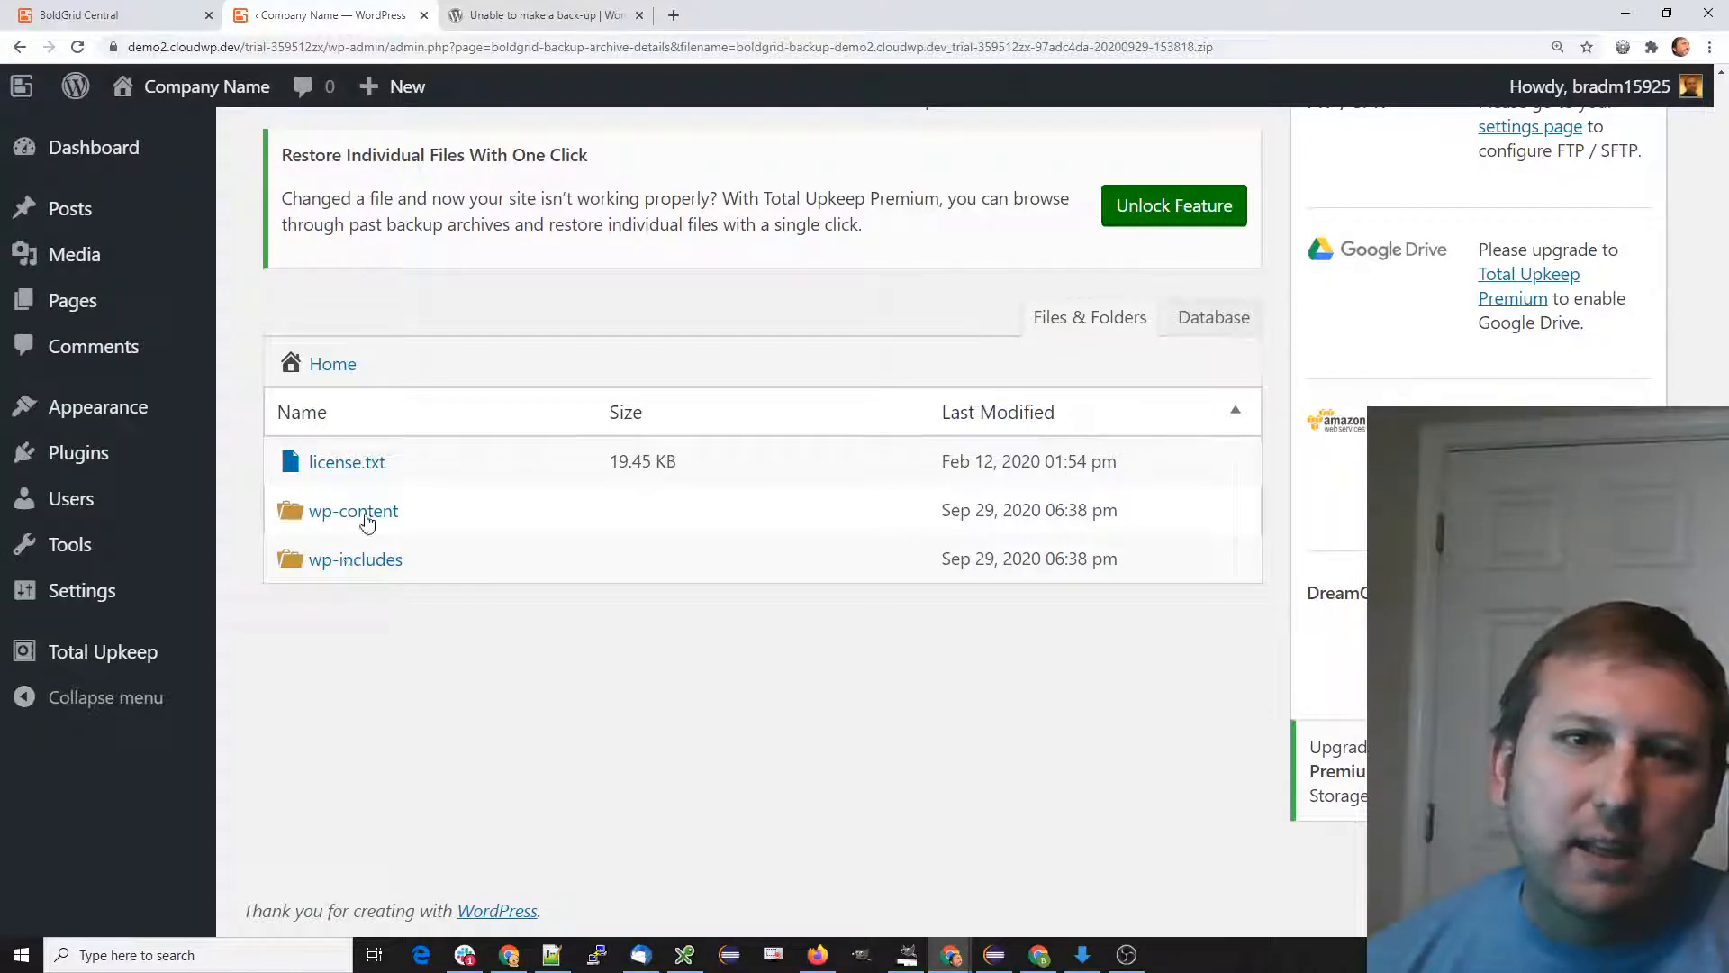
click(354, 512)
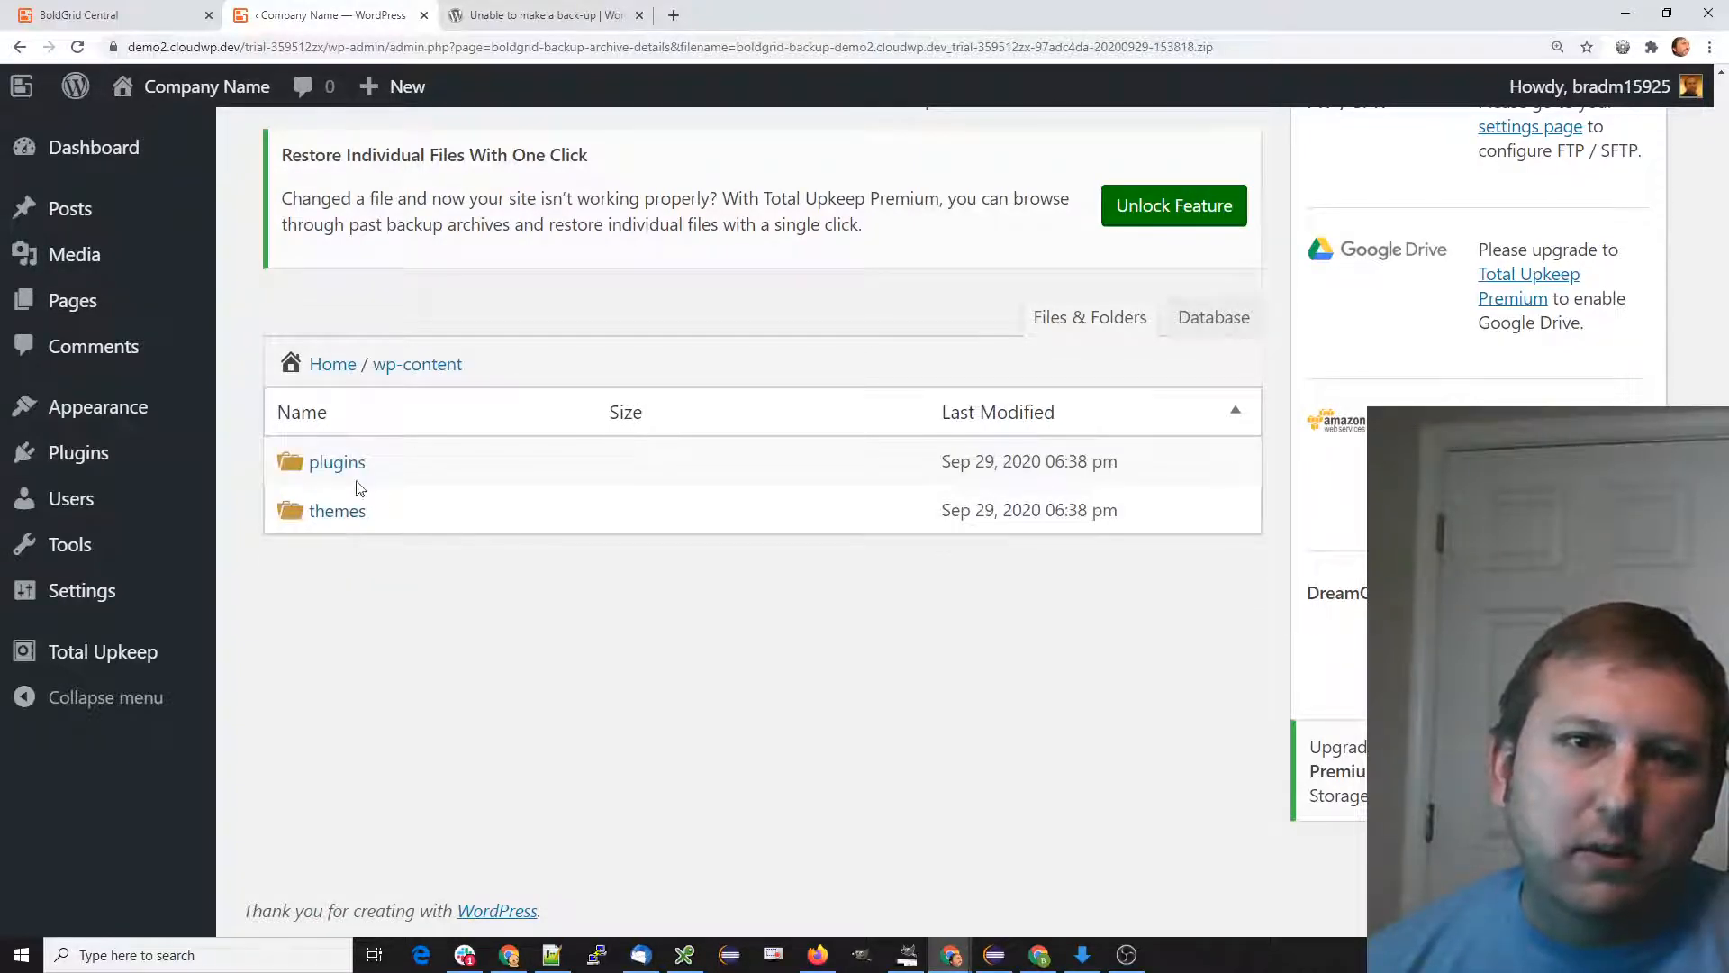
click(335, 461)
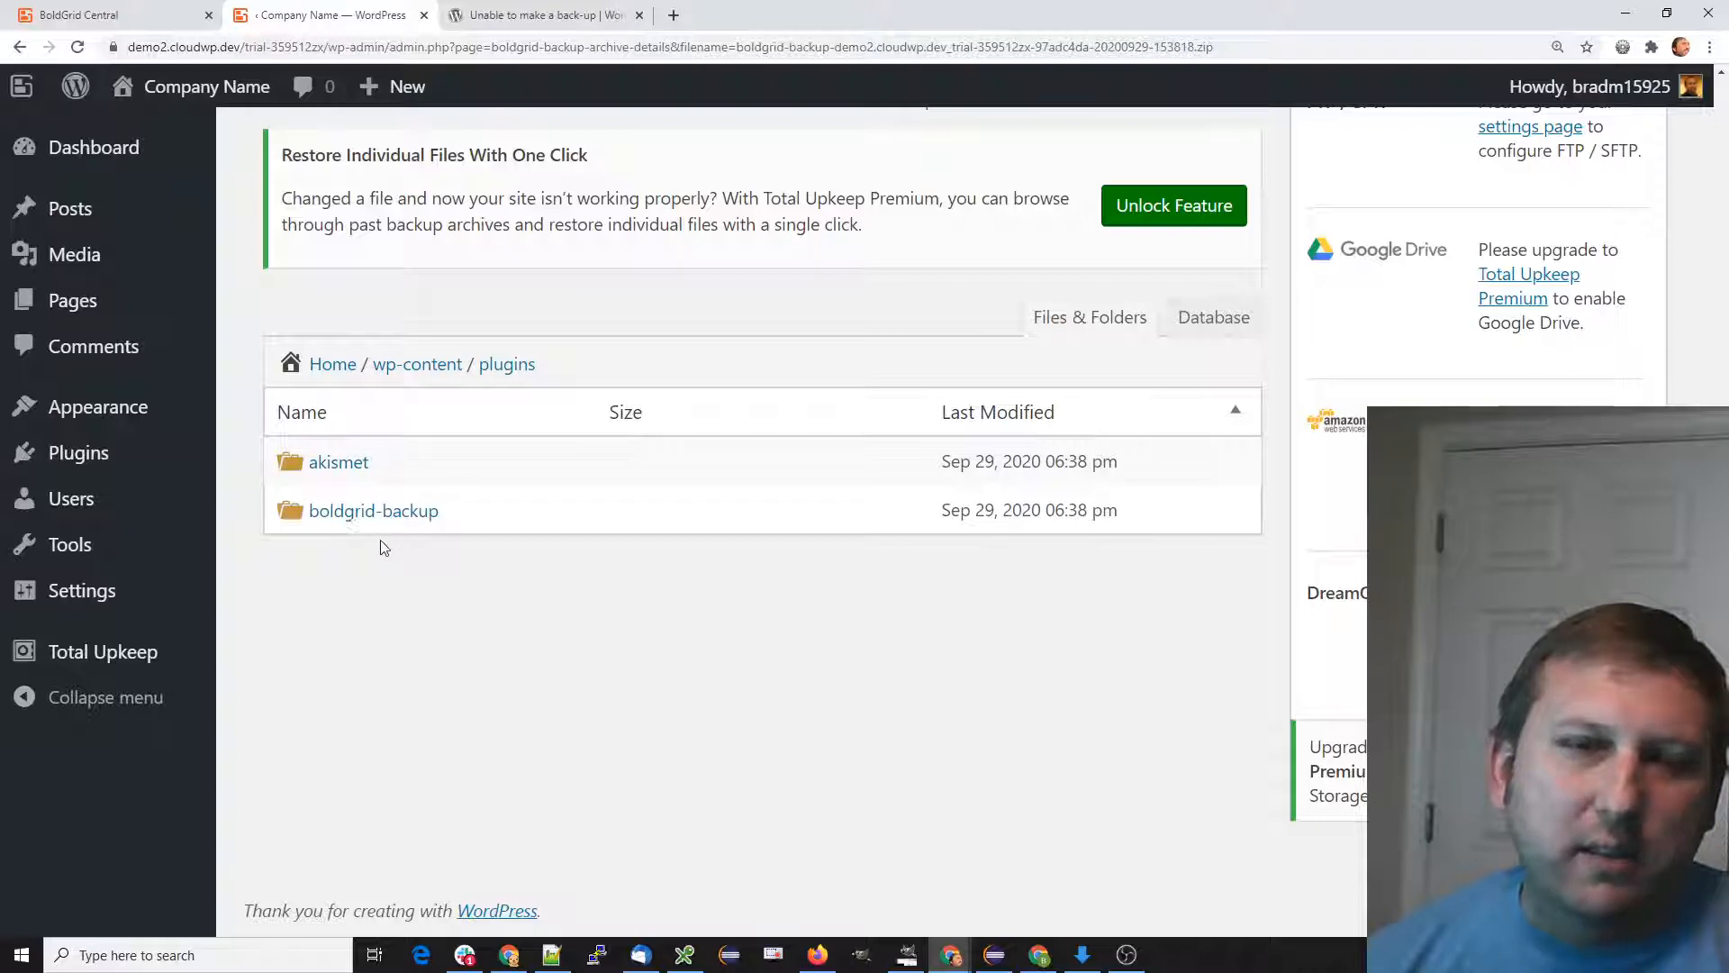
click(339, 461)
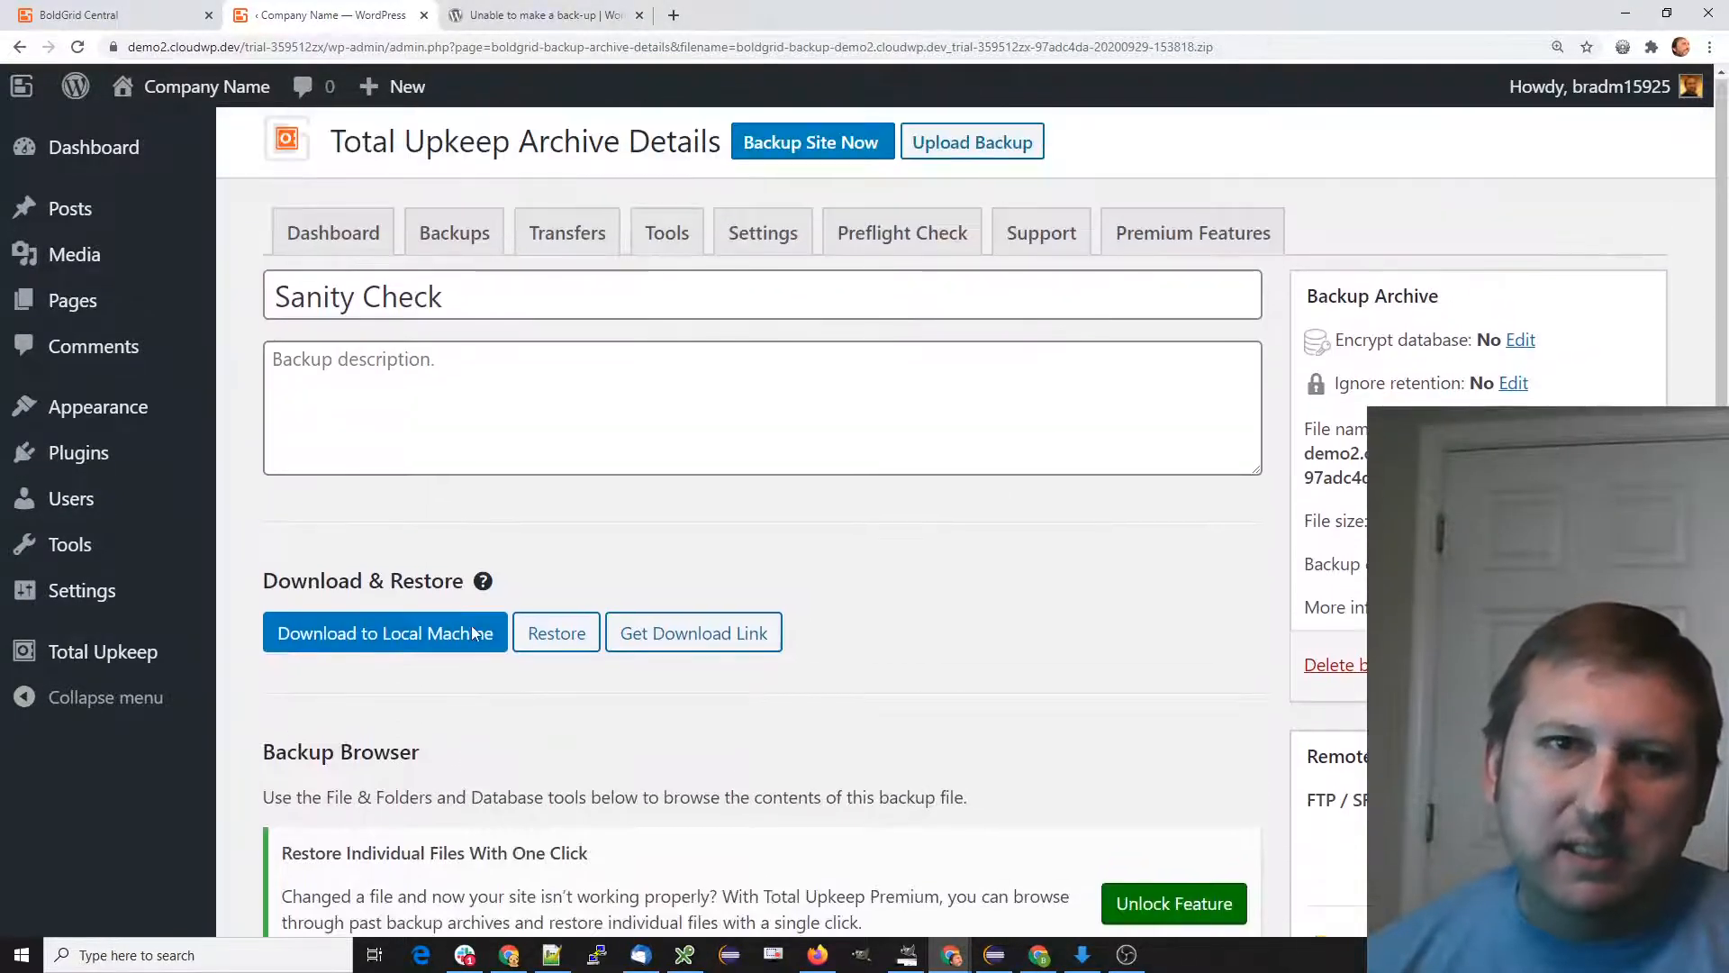
From Tools > Logs, show the newest backup log ending with 'Backup complete!'
click(667, 233)
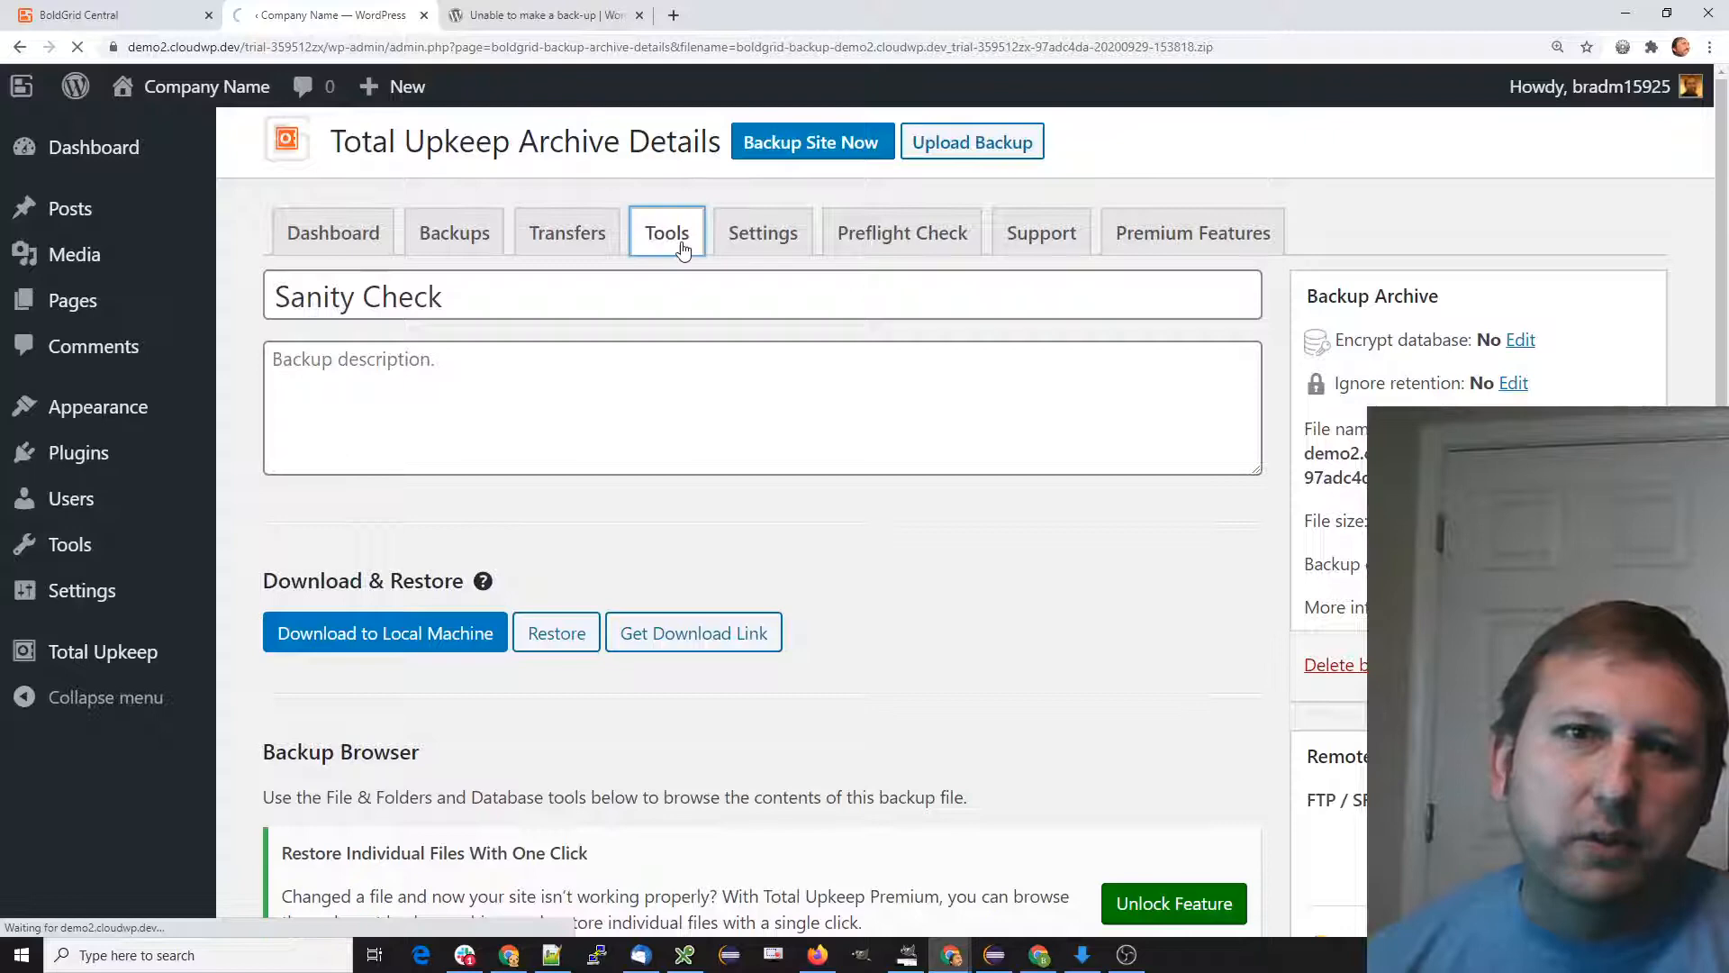
click(666, 232)
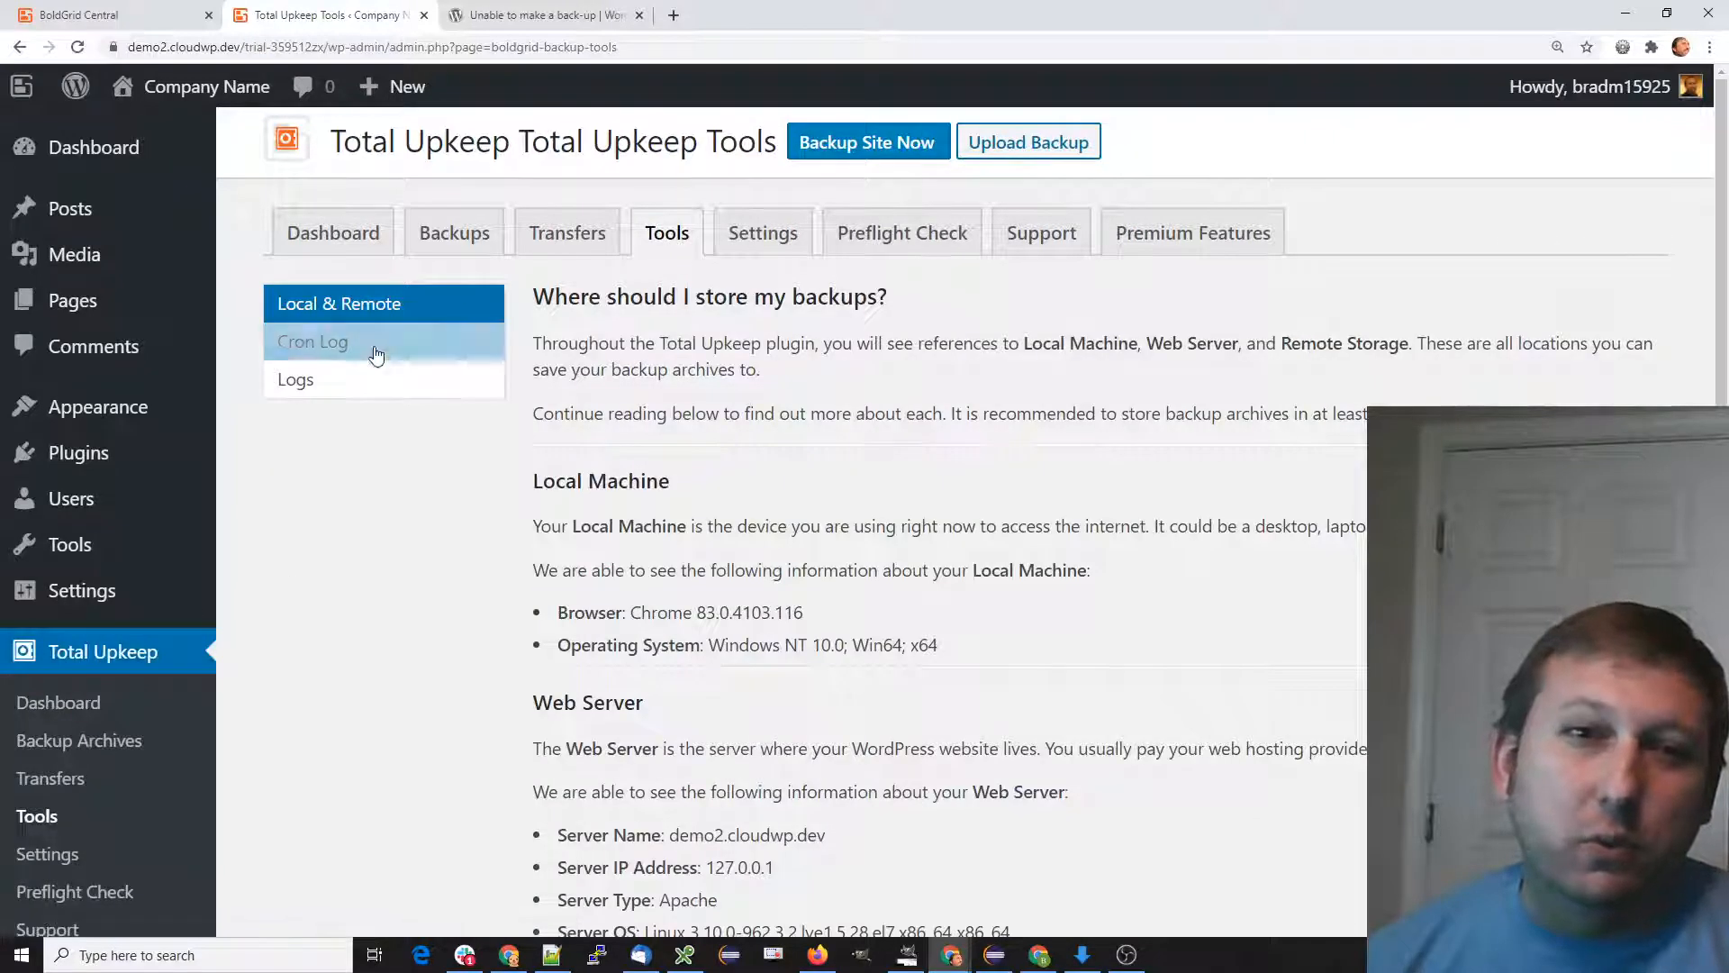
click(296, 378)
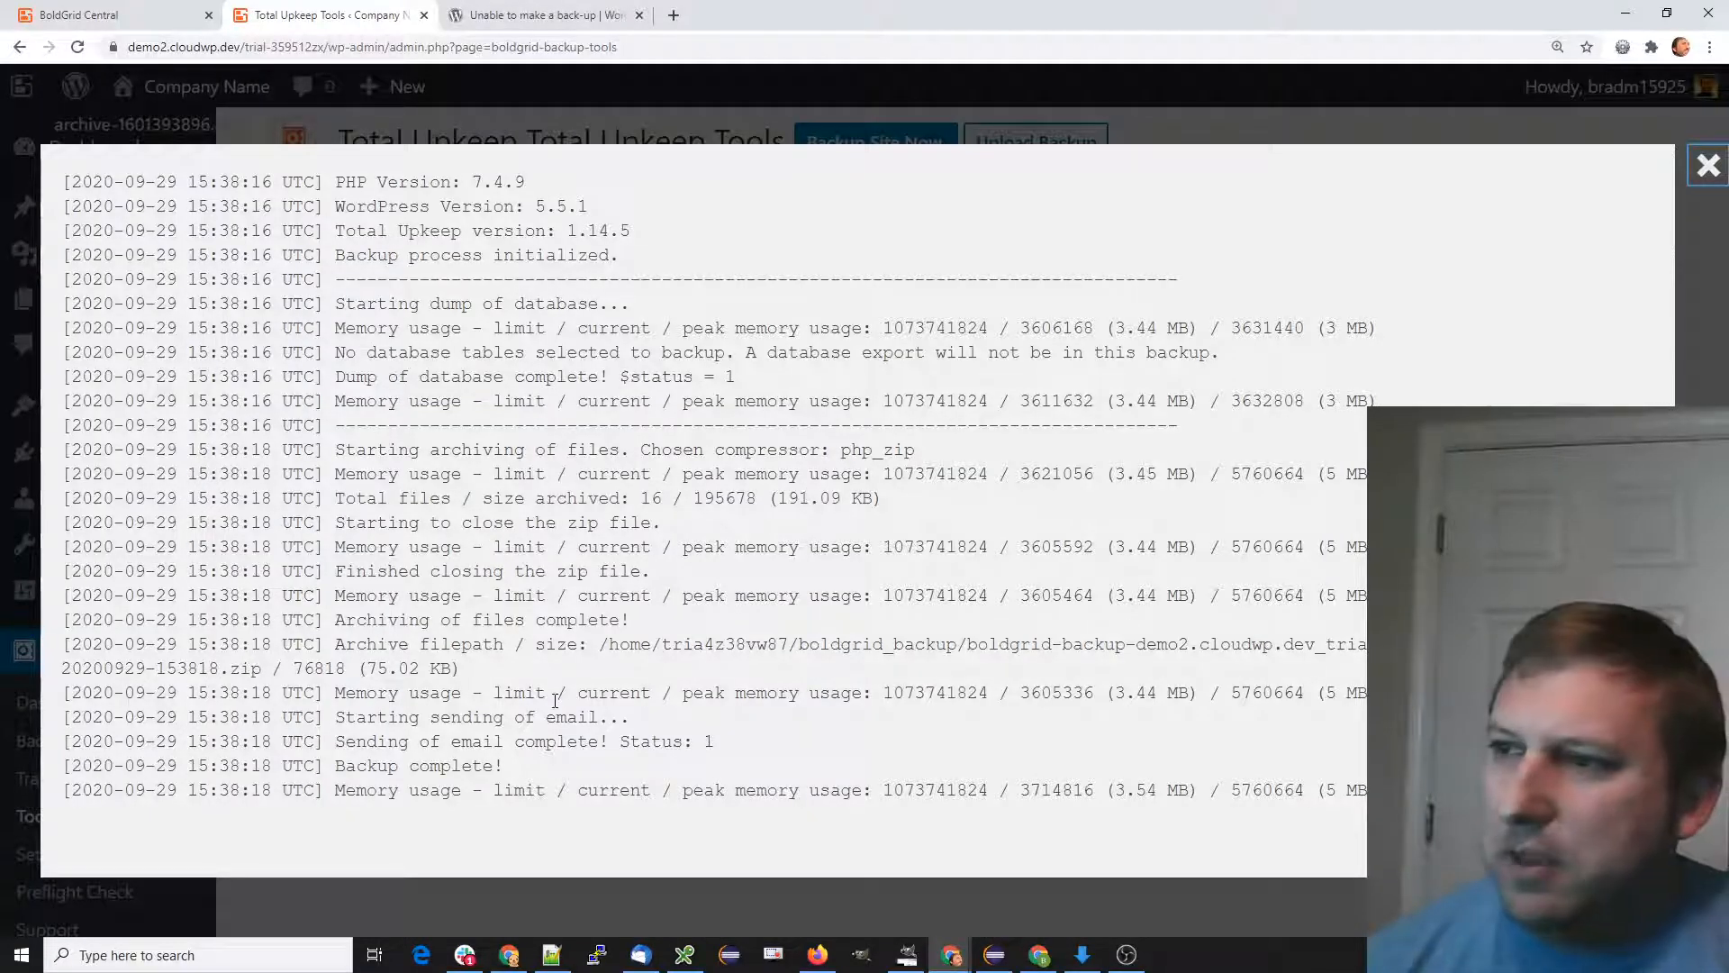
double_click(418, 766)
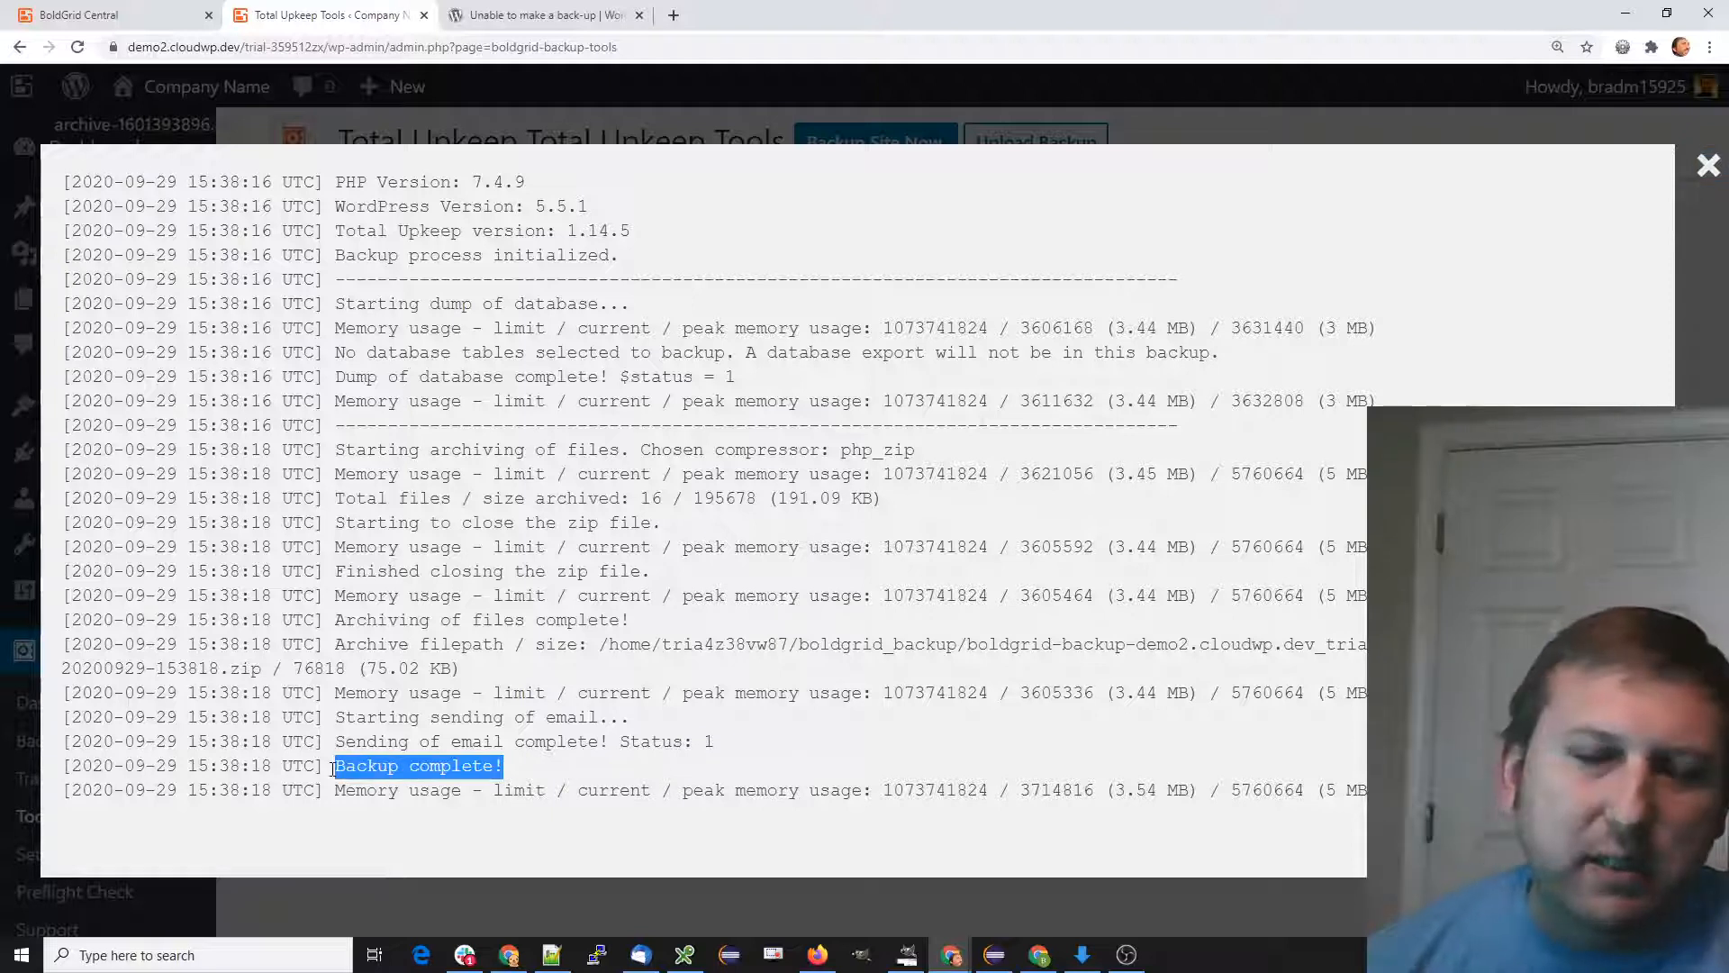
click(572, 751)
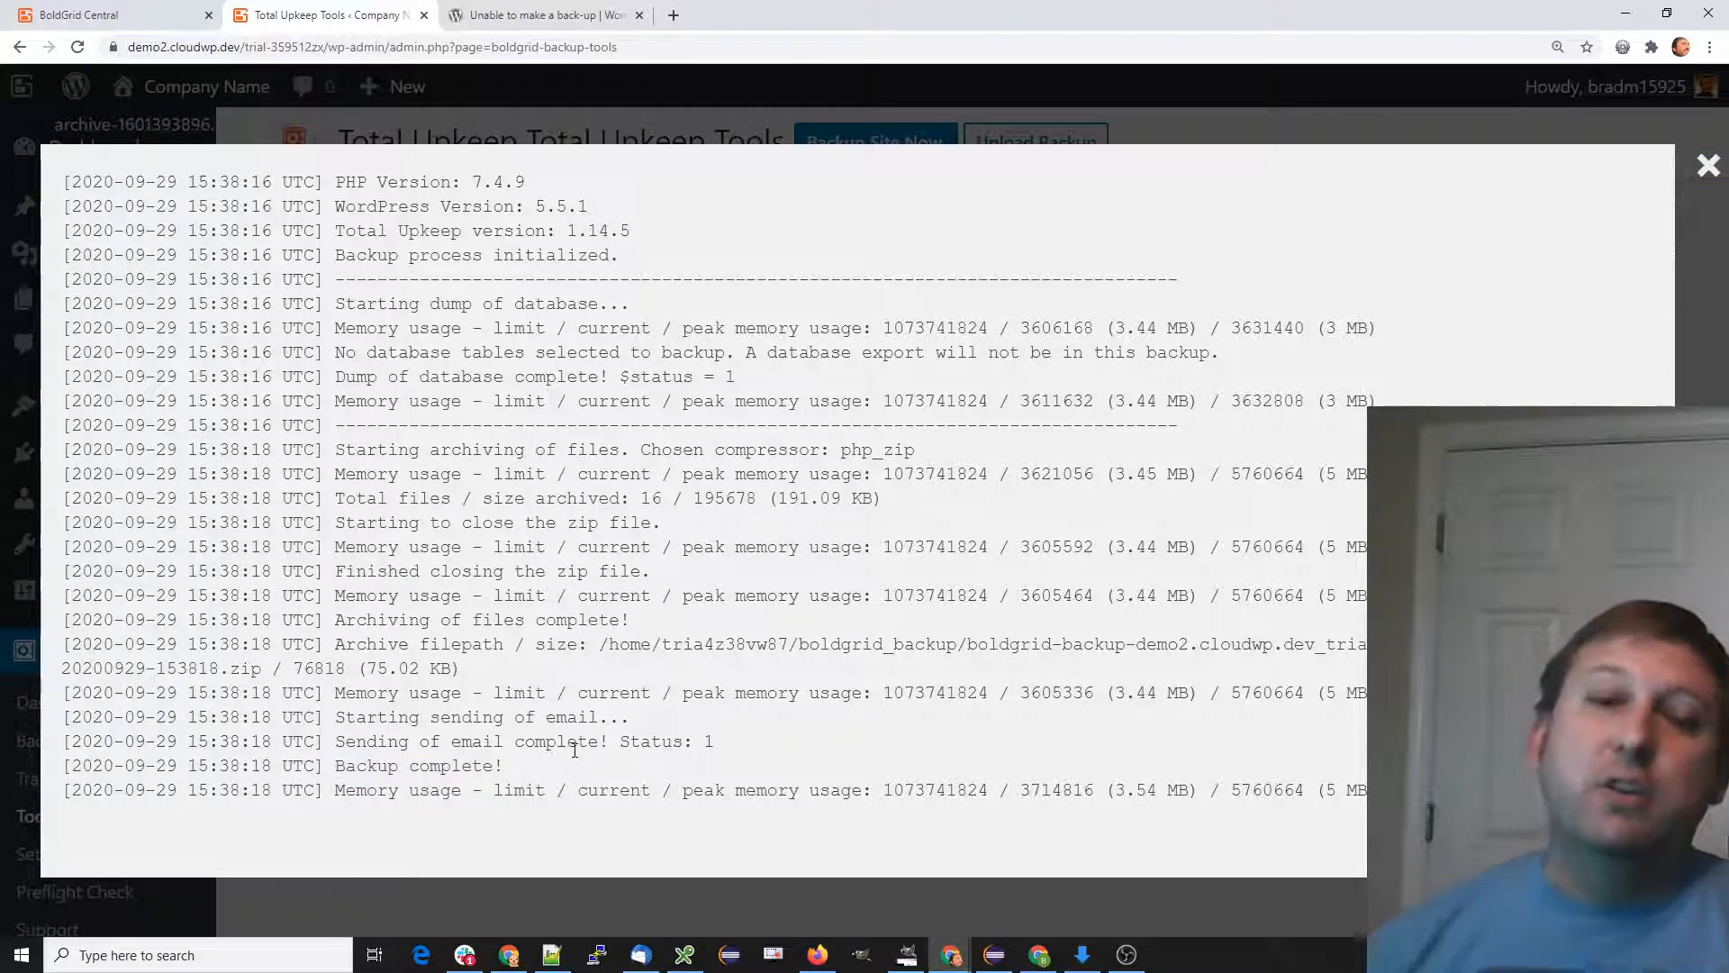